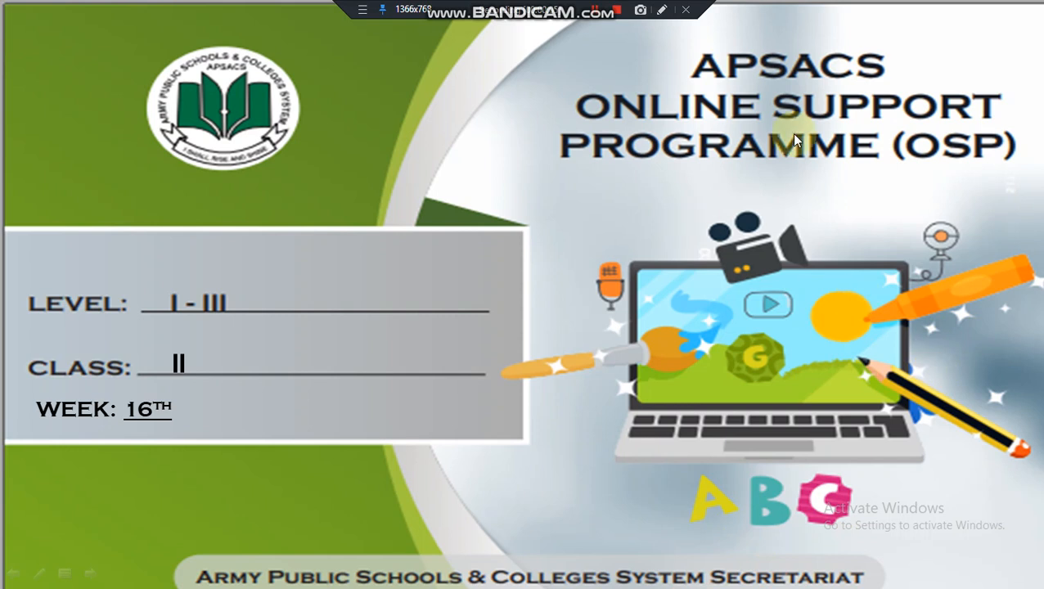
mouse_move(750, 161)
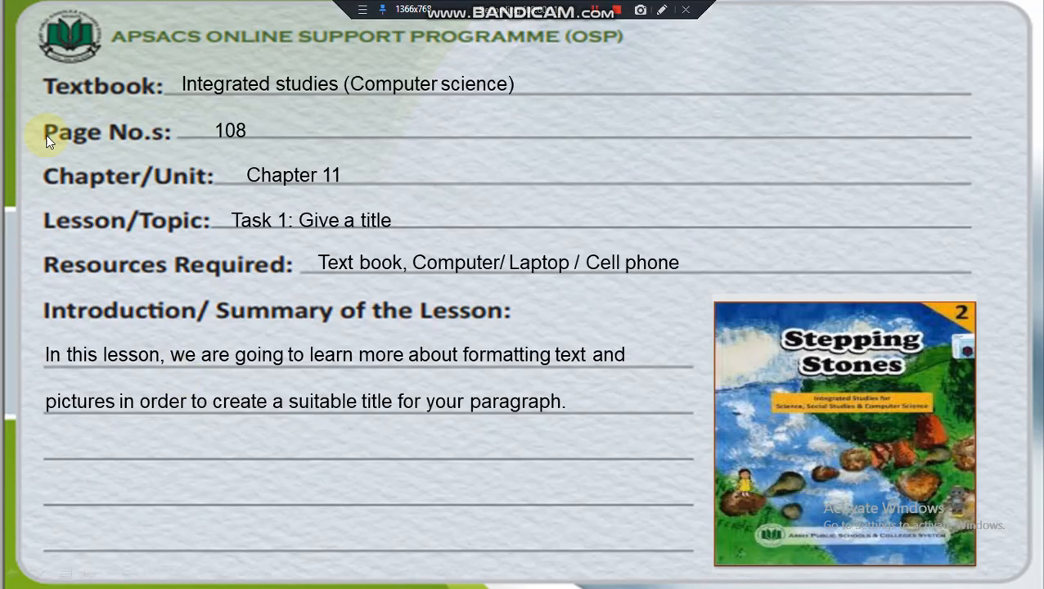
mouse_move(426, 85)
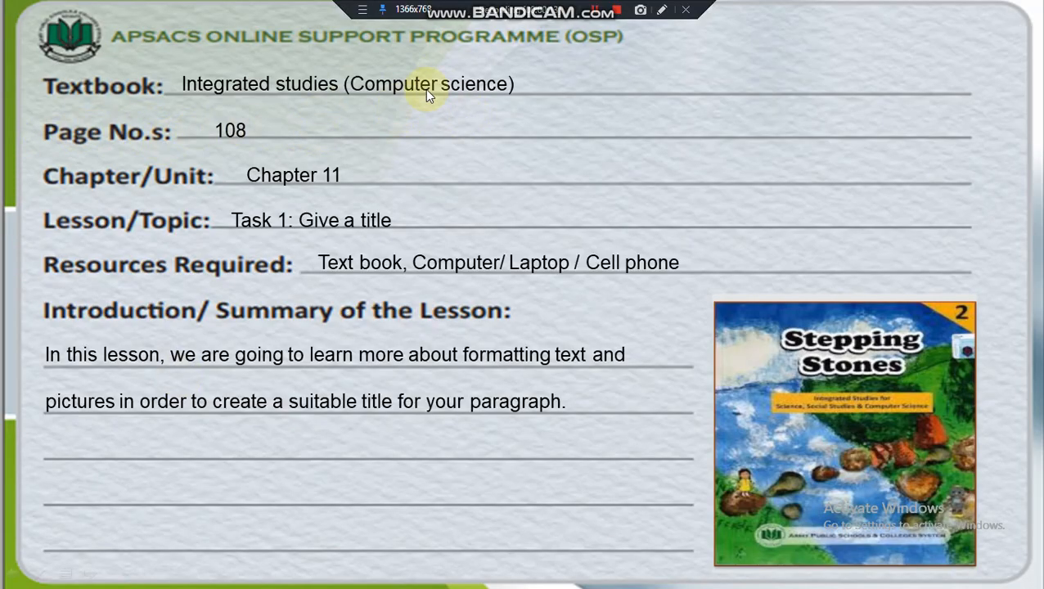
mouse_move(216, 253)
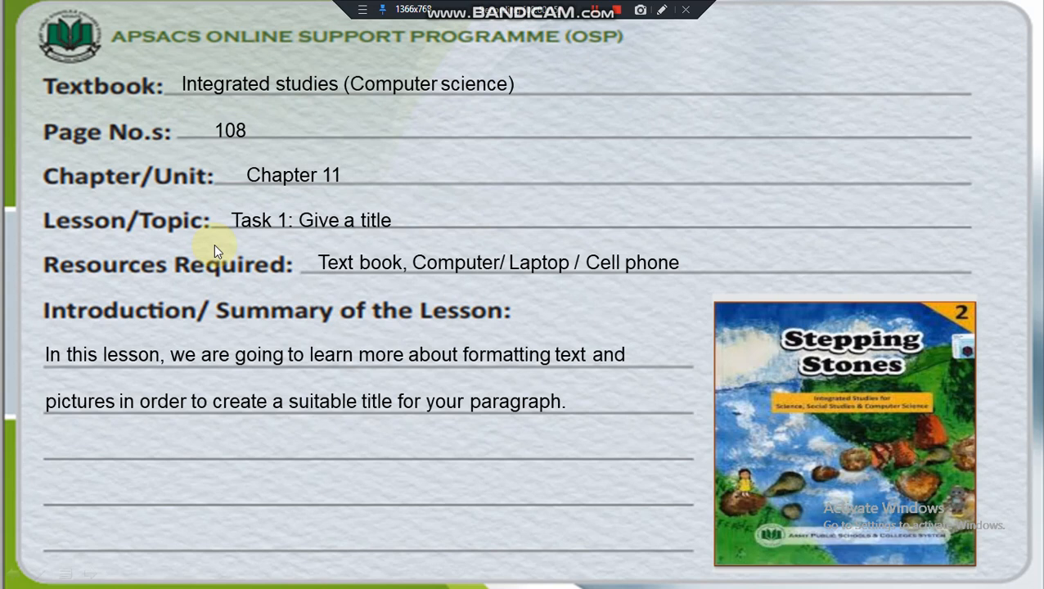
mouse_move(282, 333)
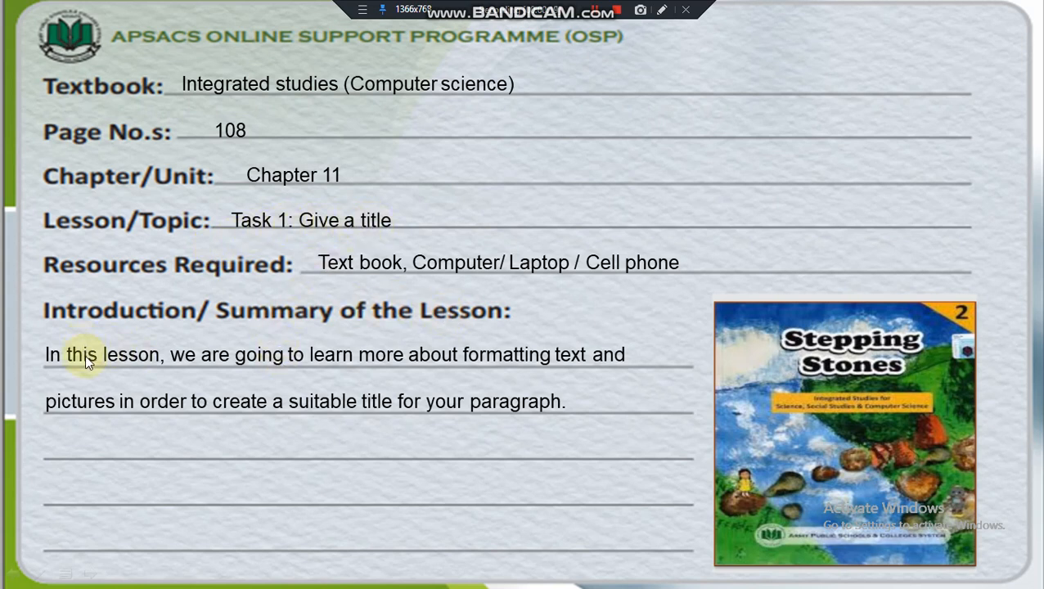
mouse_move(314, 362)
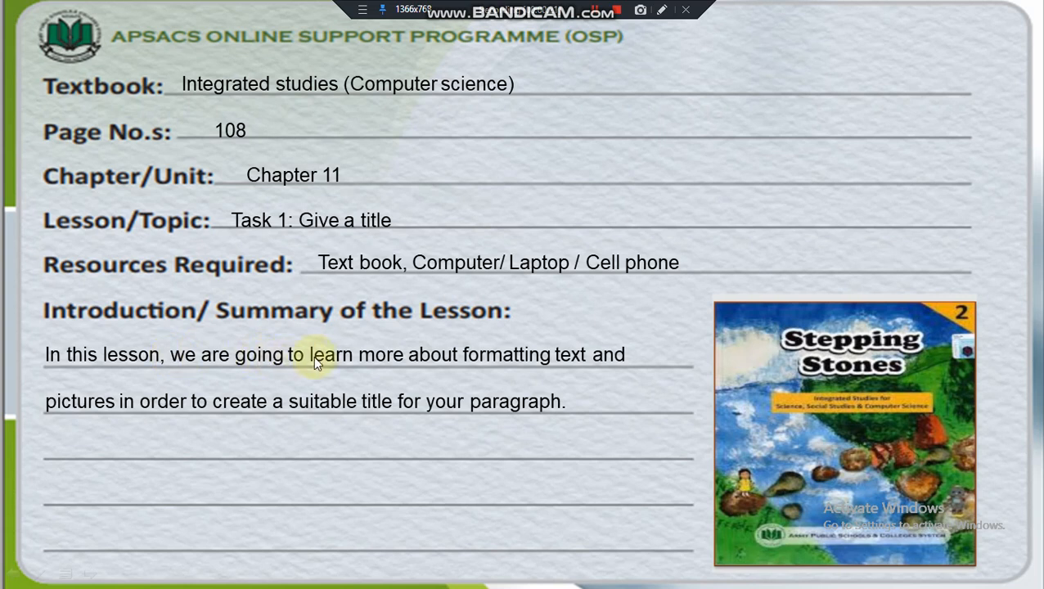
mouse_move(532, 357)
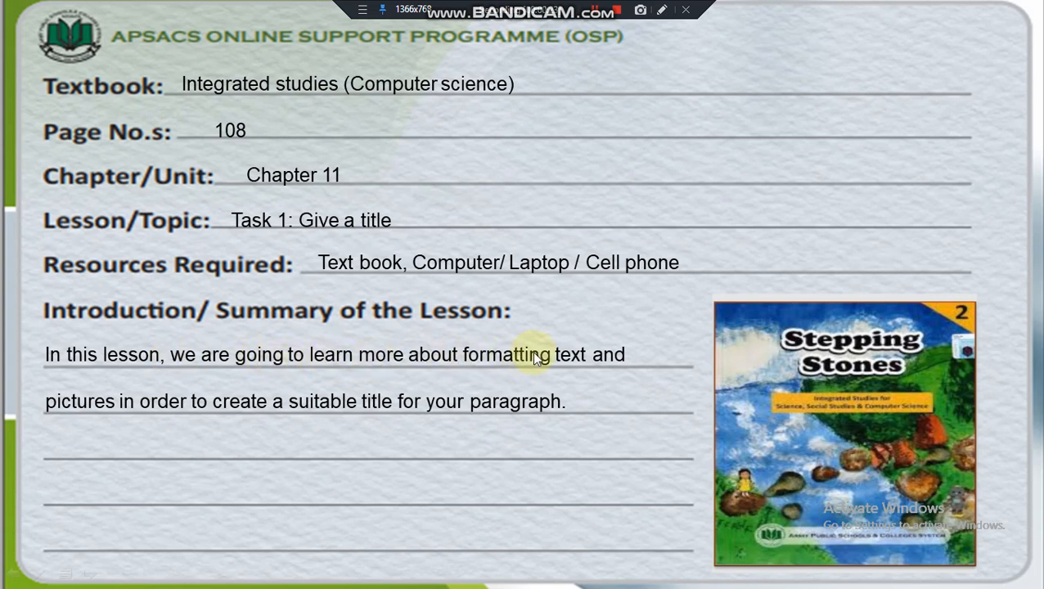
mouse_move(102, 412)
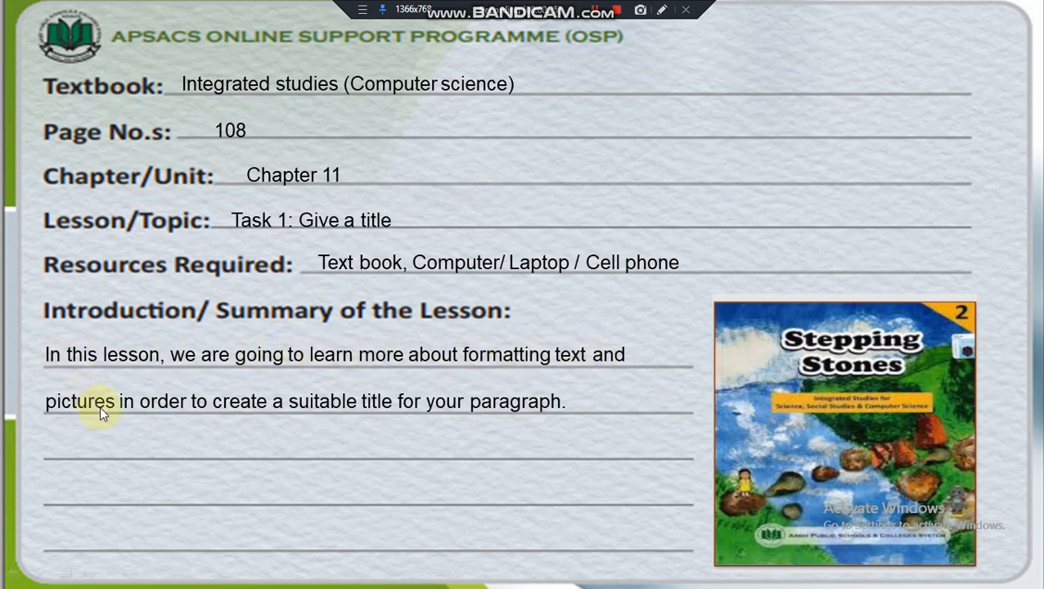
mouse_move(334, 411)
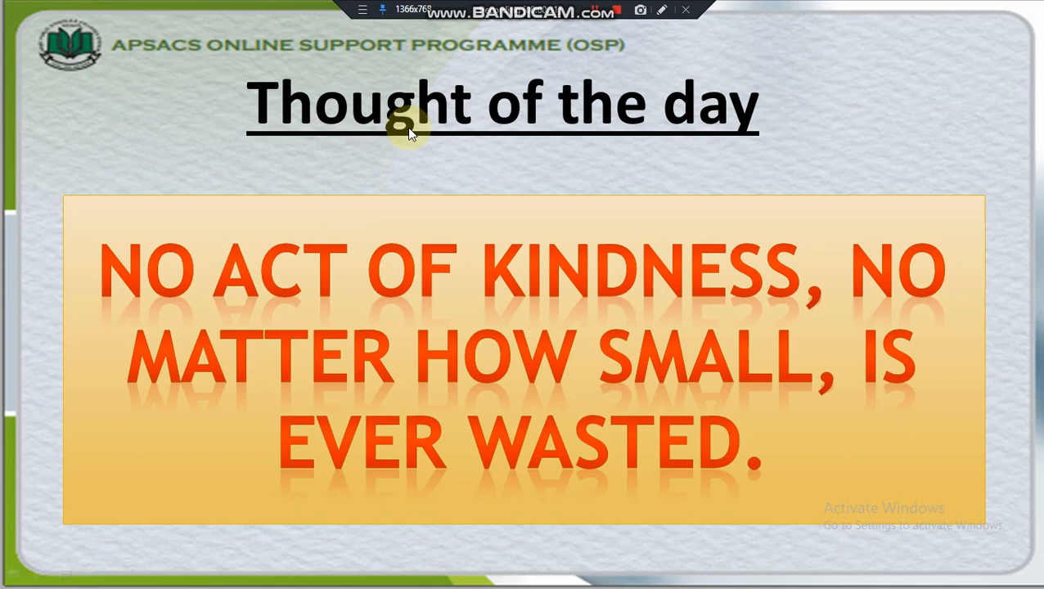
mouse_move(393, 308)
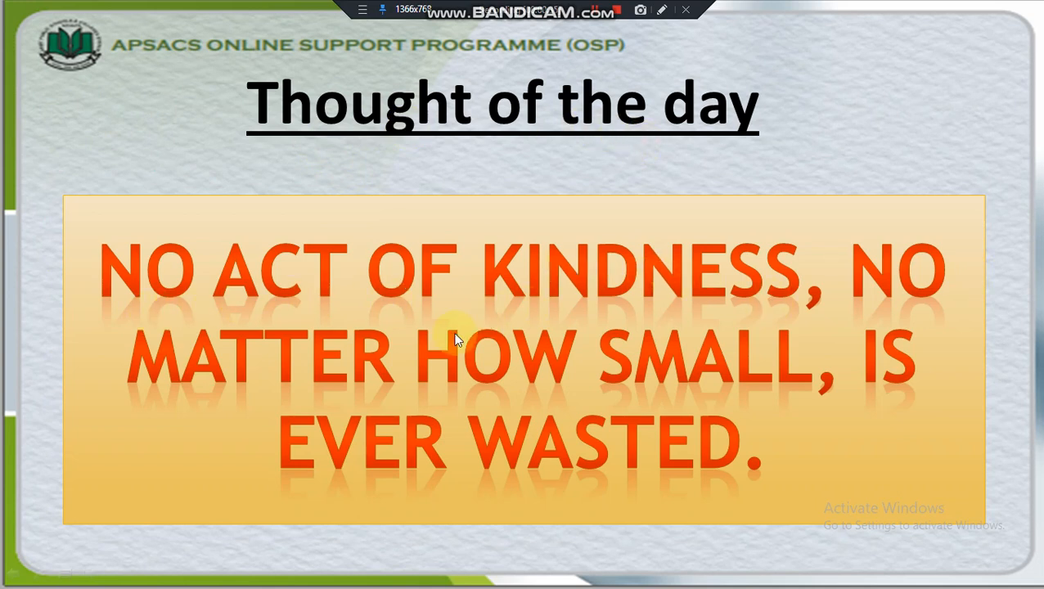
mouse_move(389, 459)
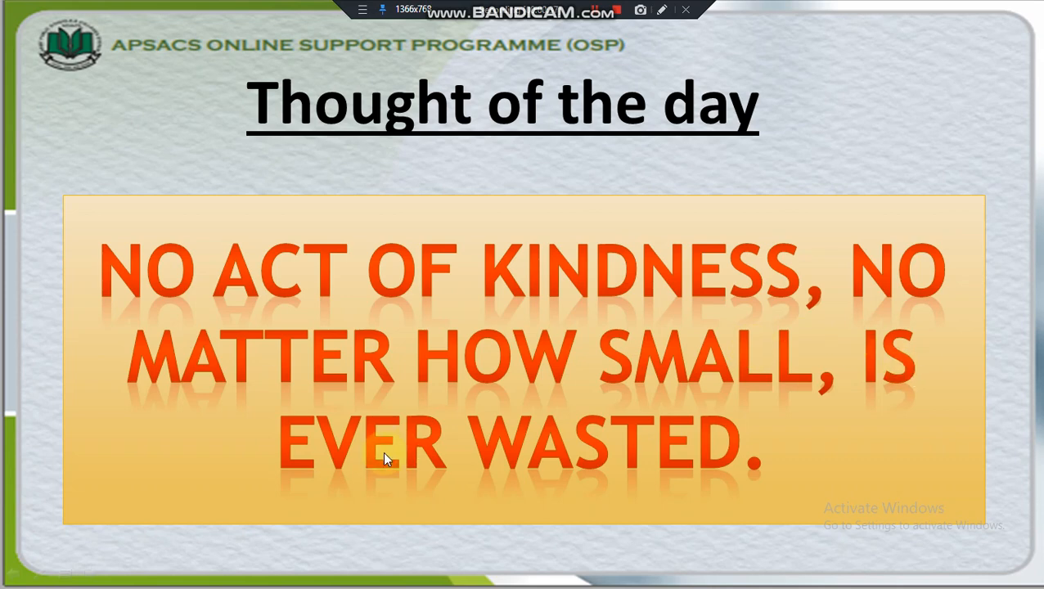
mouse_move(645, 458)
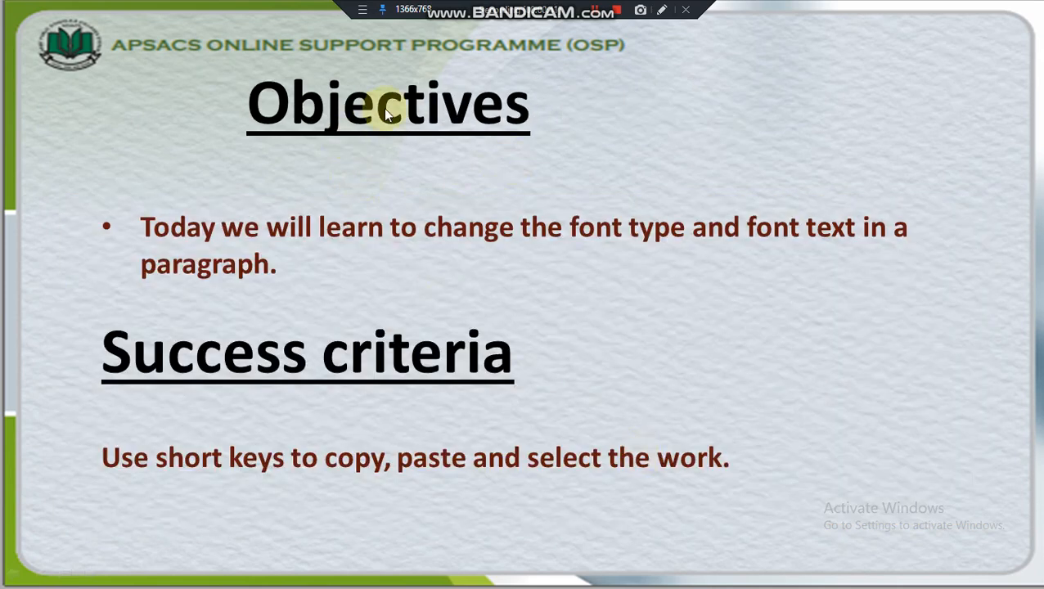
mouse_move(314, 272)
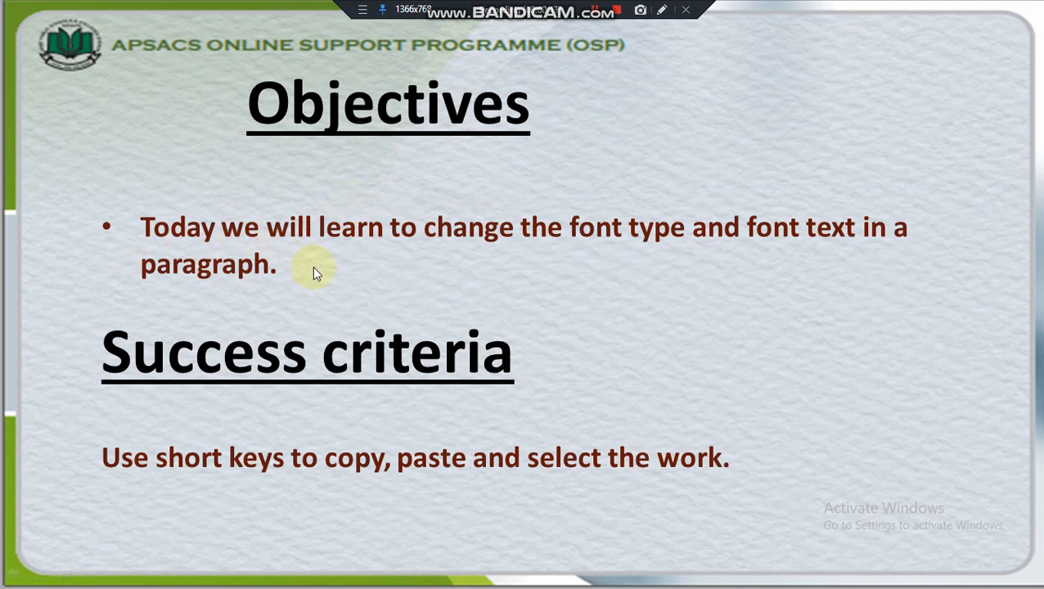
mouse_move(650, 237)
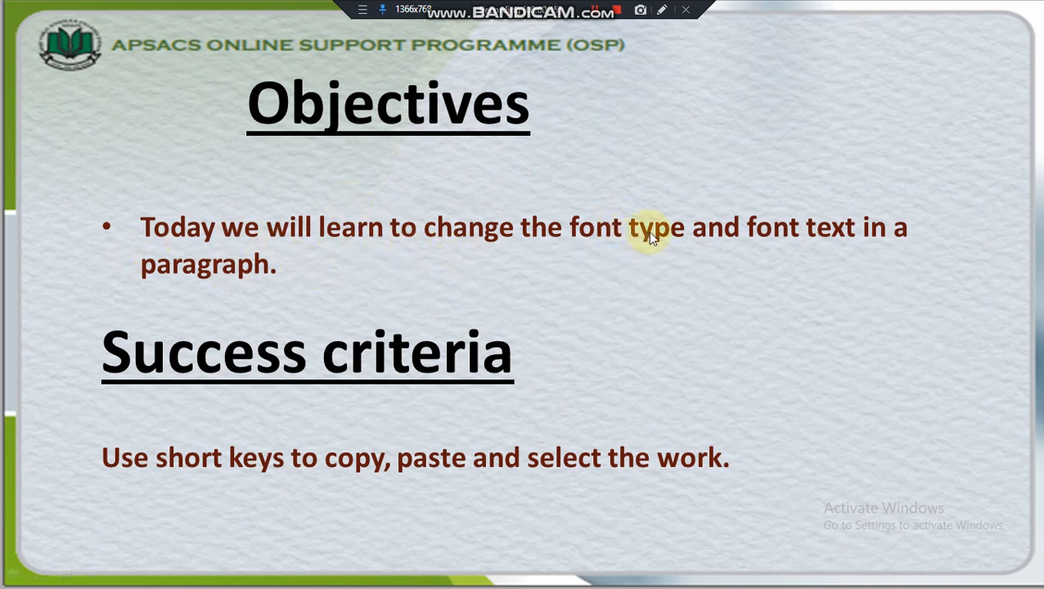
mouse_move(821, 237)
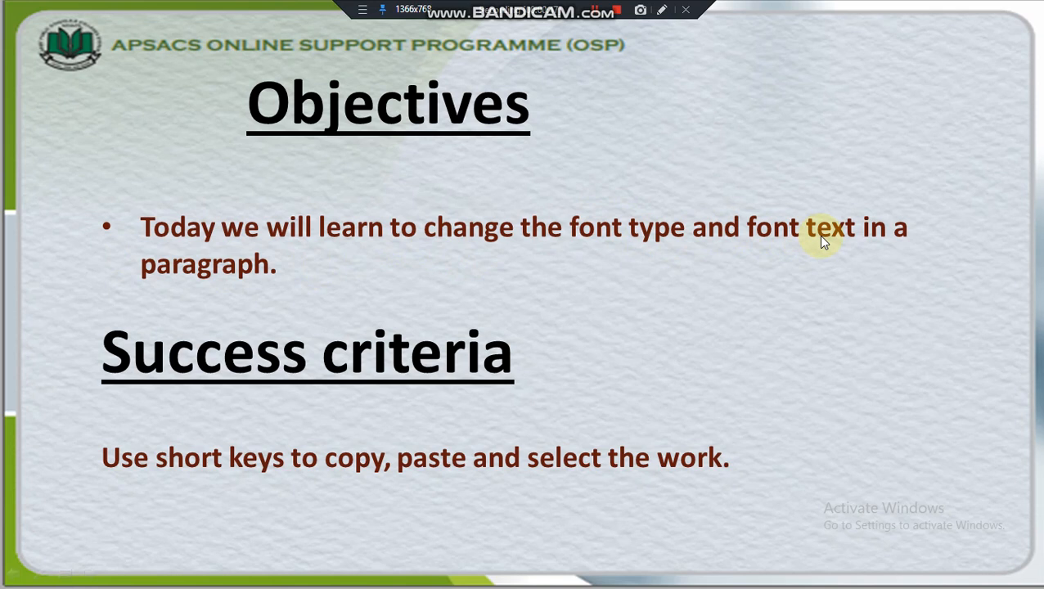
mouse_move(263, 291)
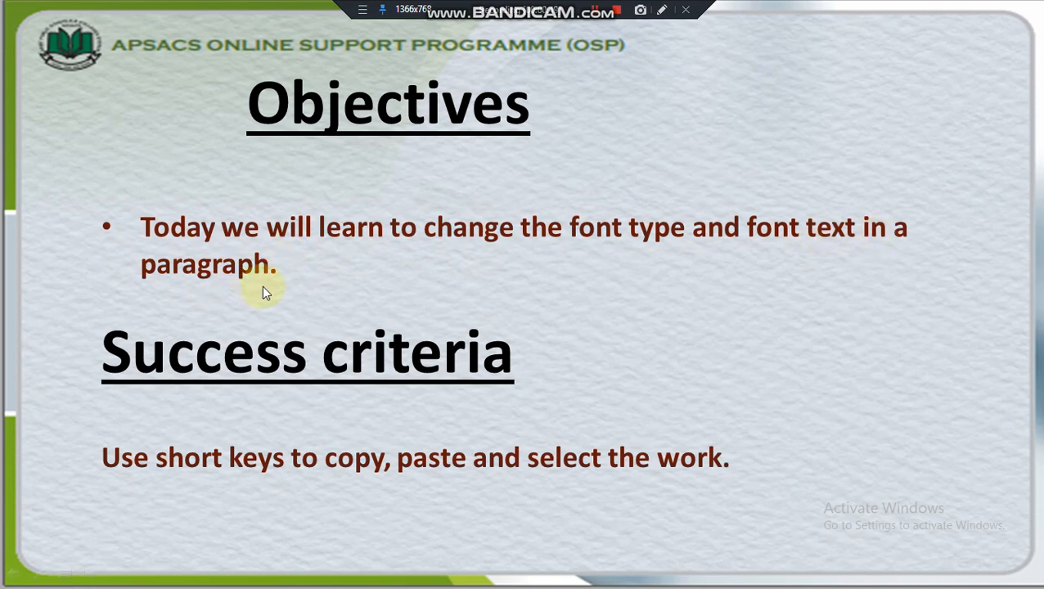
mouse_move(118, 406)
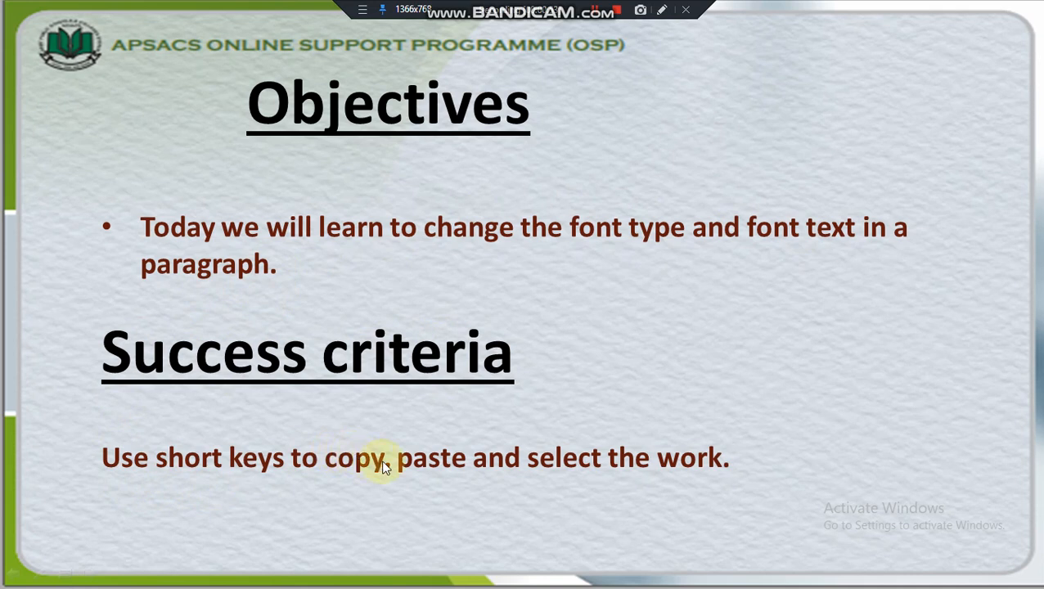
mouse_move(709, 478)
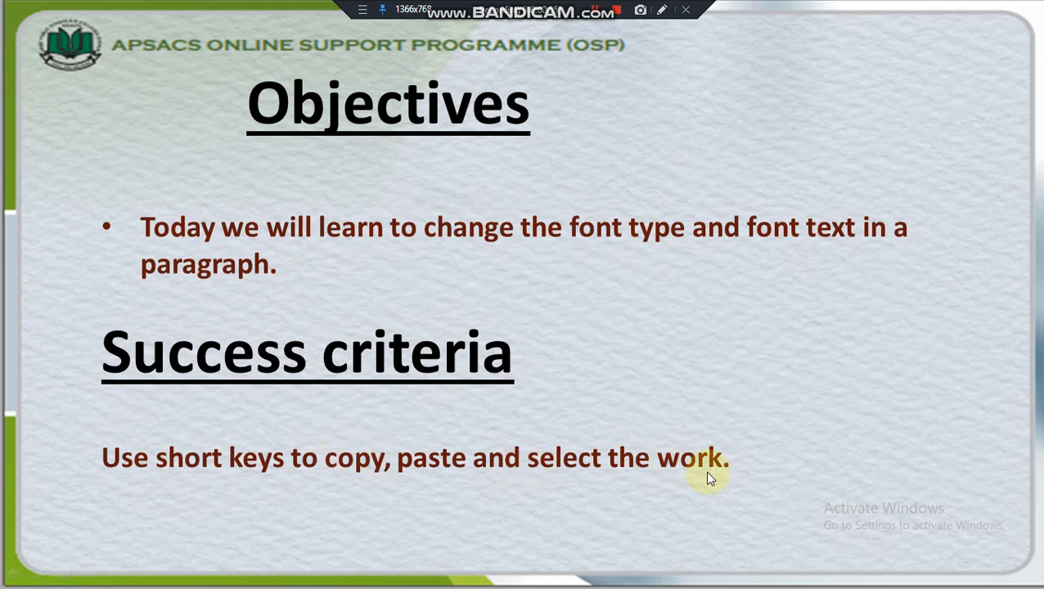
mouse_move(613, 540)
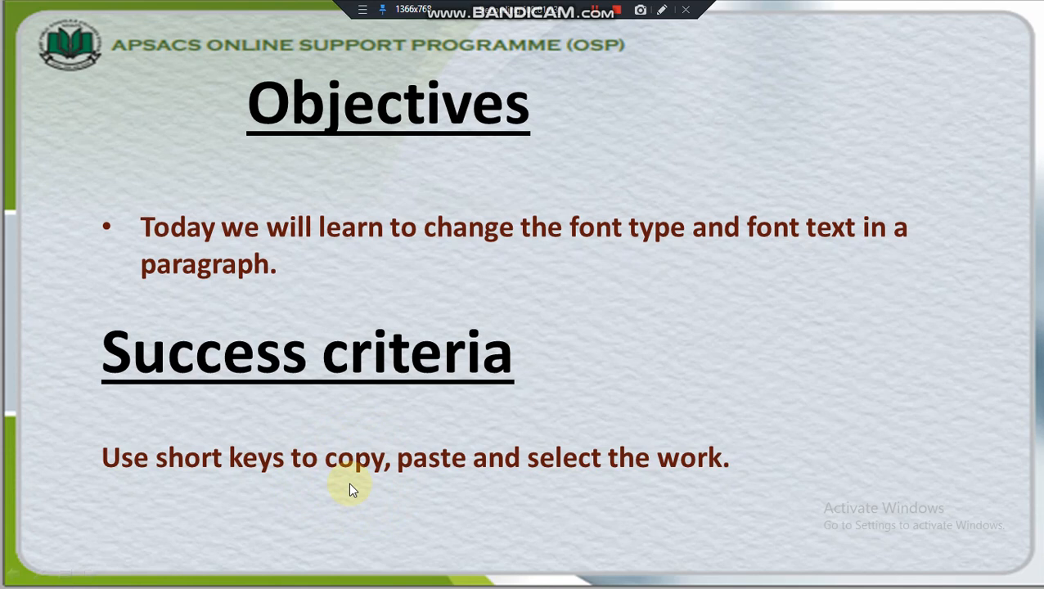
mouse_move(370, 478)
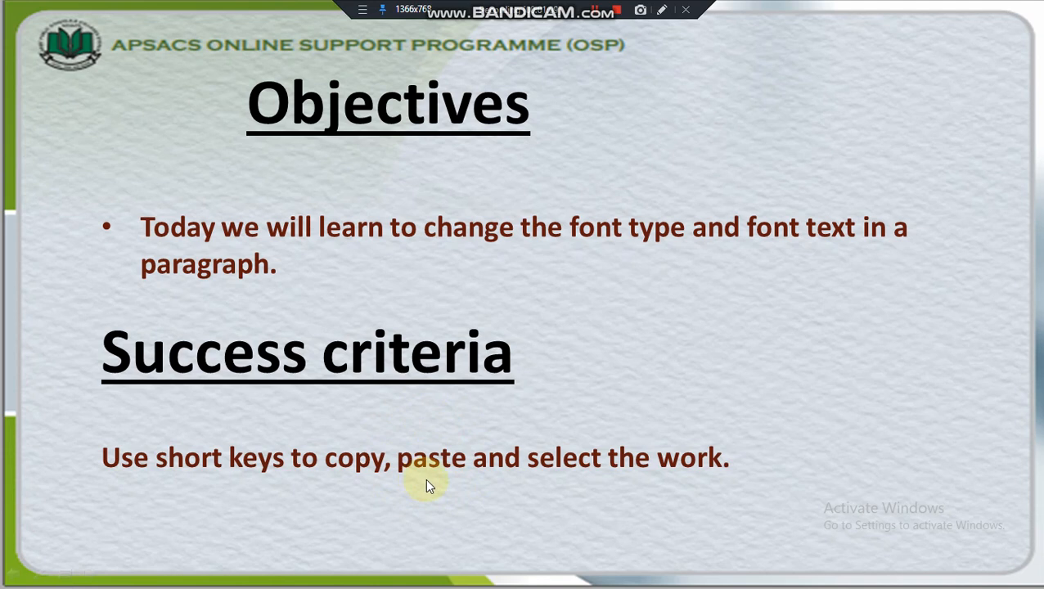
mouse_move(625, 432)
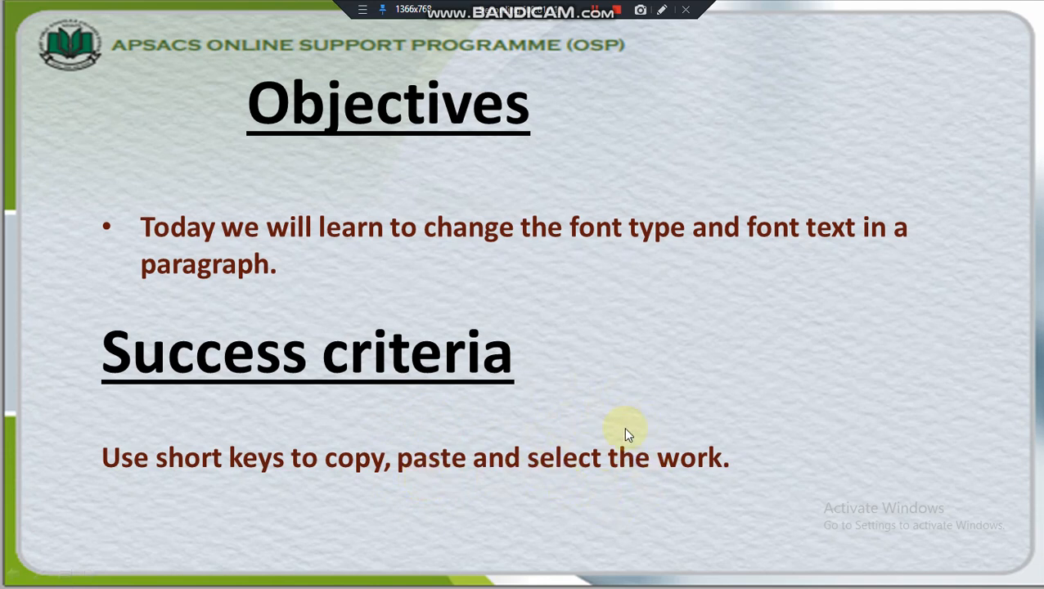
mouse_move(606, 467)
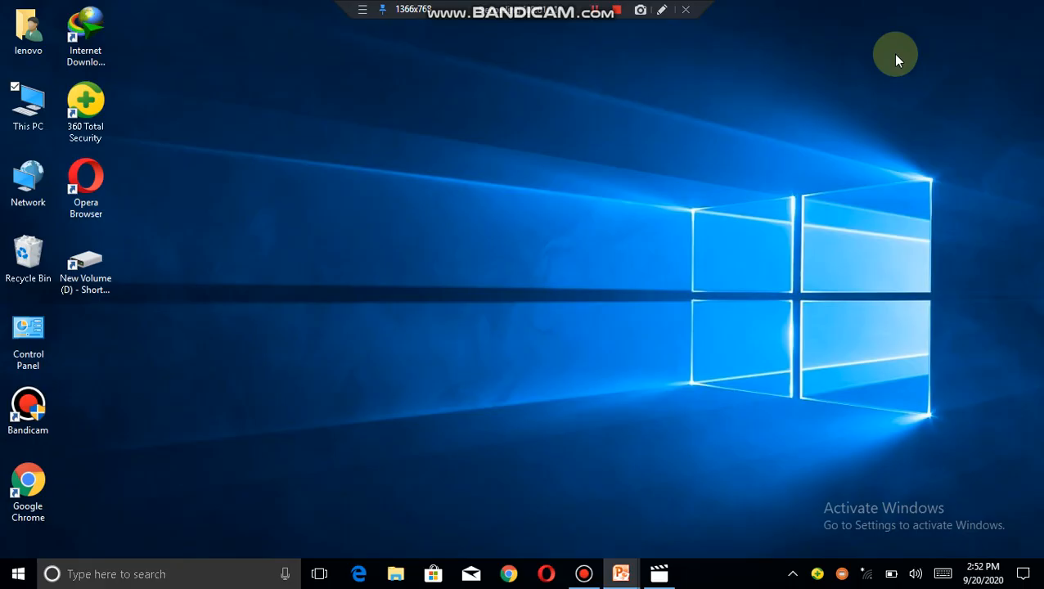
mouse_move(413, 426)
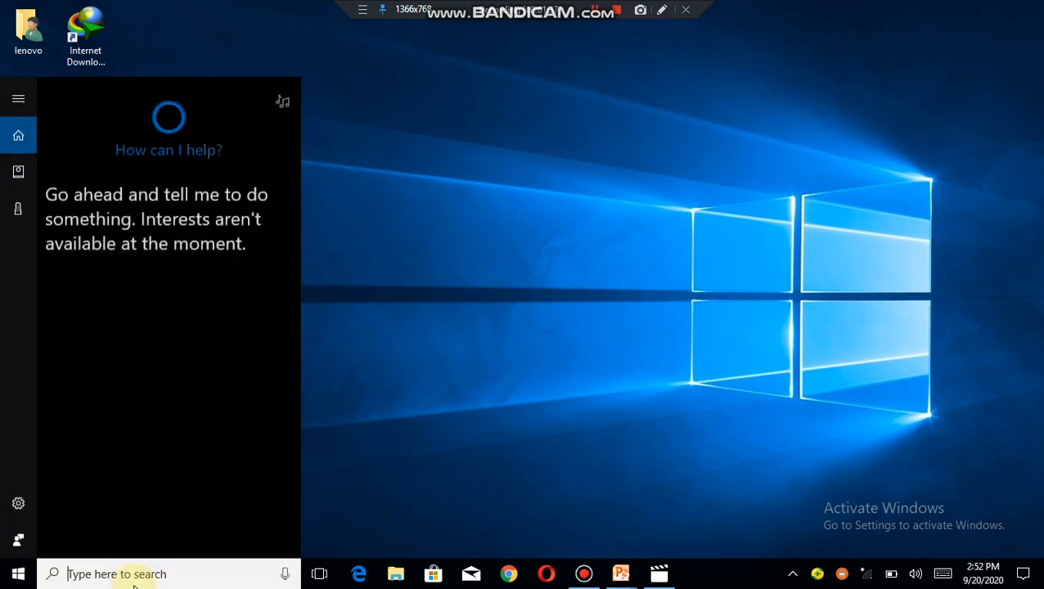
Search the desktop for 'microsoft' and launch Microsoft Word 2010 from the results.
type("micr")
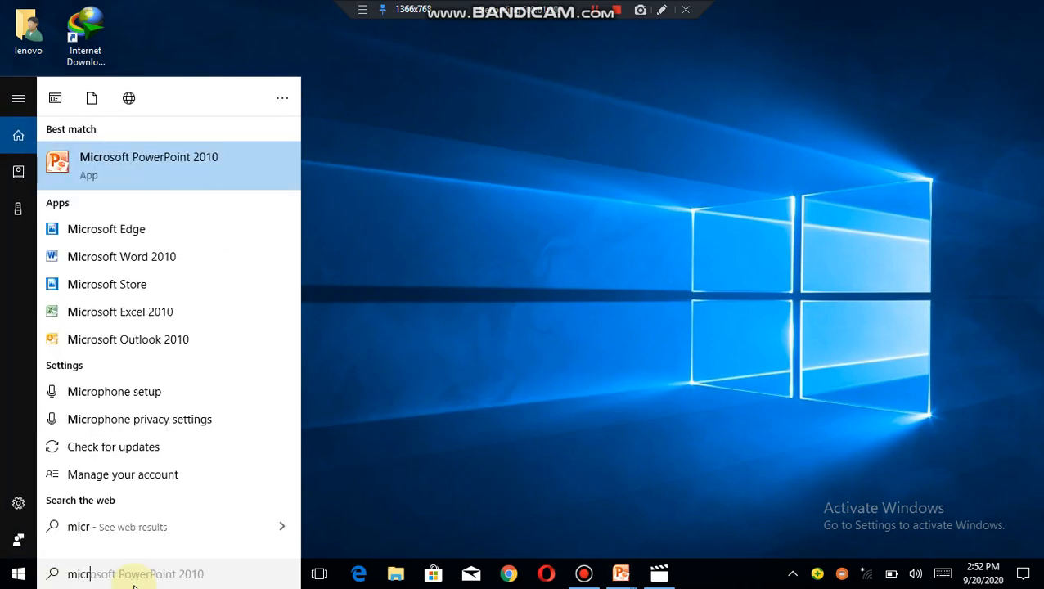
type("osoft word")
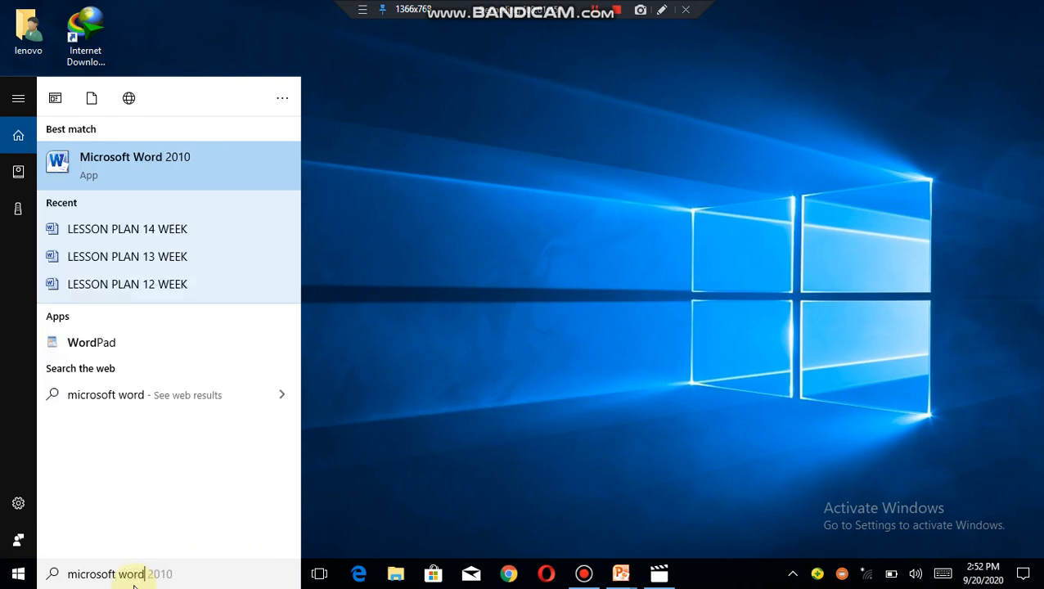
mouse_move(112, 165)
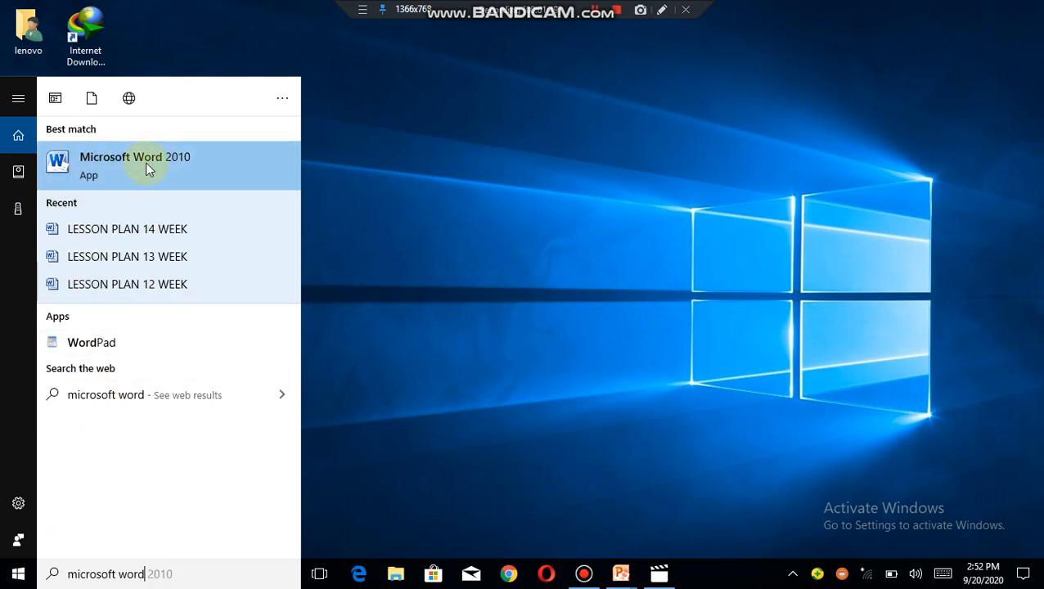
left_click(134, 164)
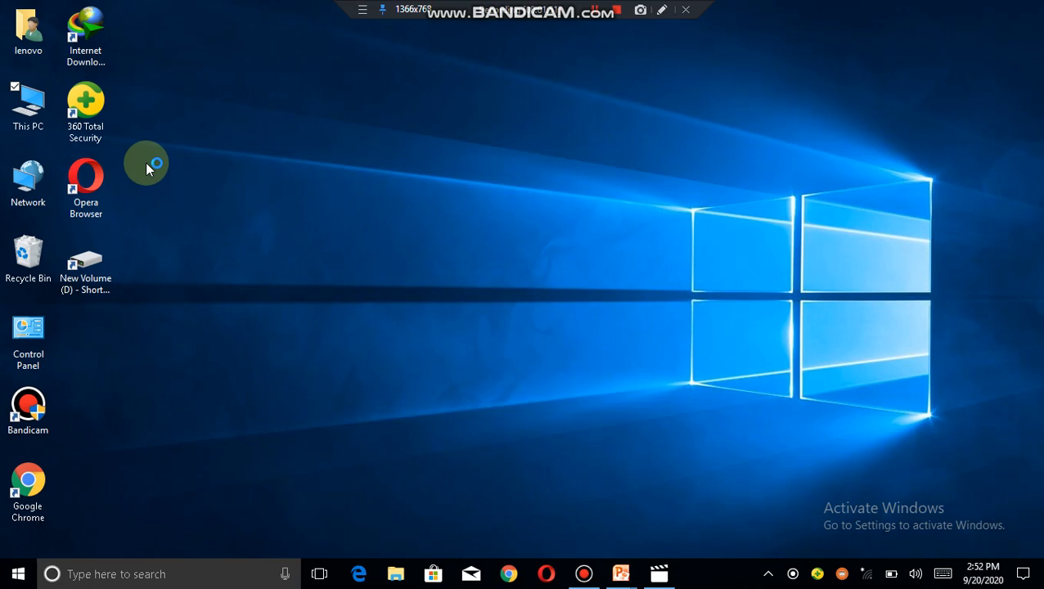
Enter the sentence 'I use my computer' at the top of the new blank page.
left_click(694, 573)
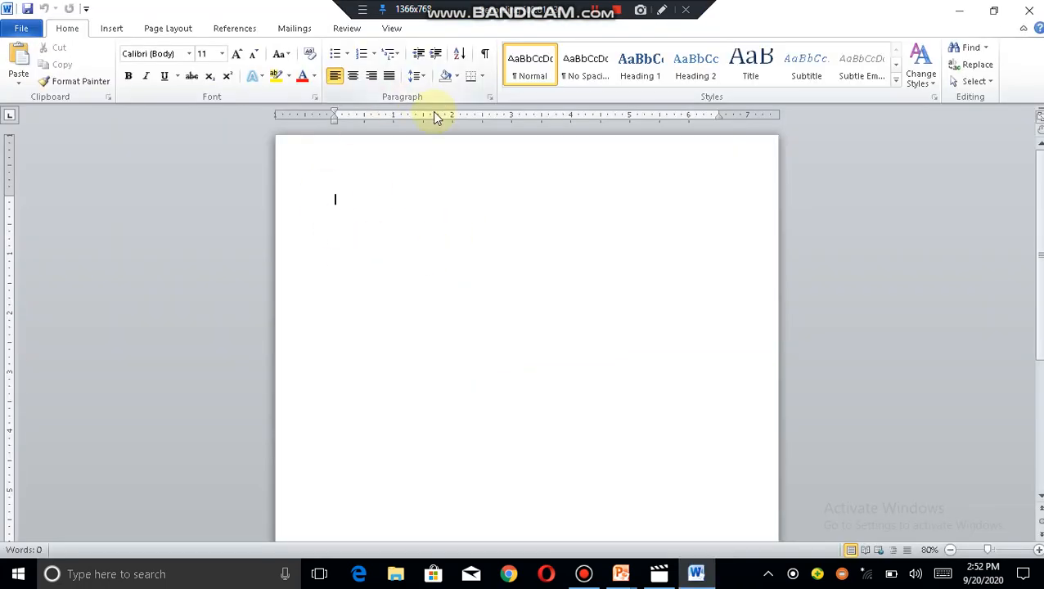
mouse_move(441, 270)
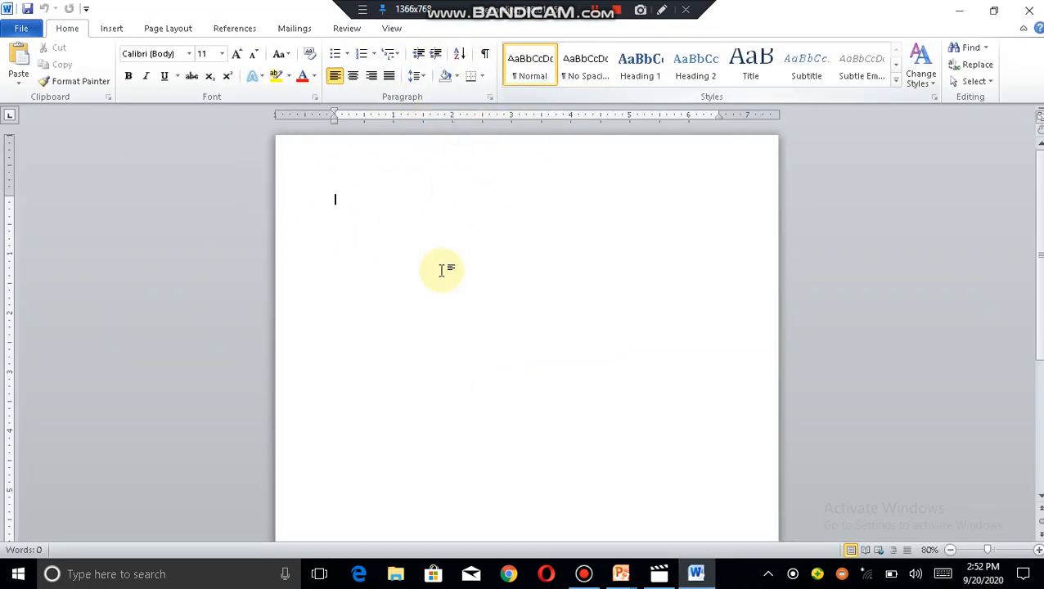
mouse_move(150, 137)
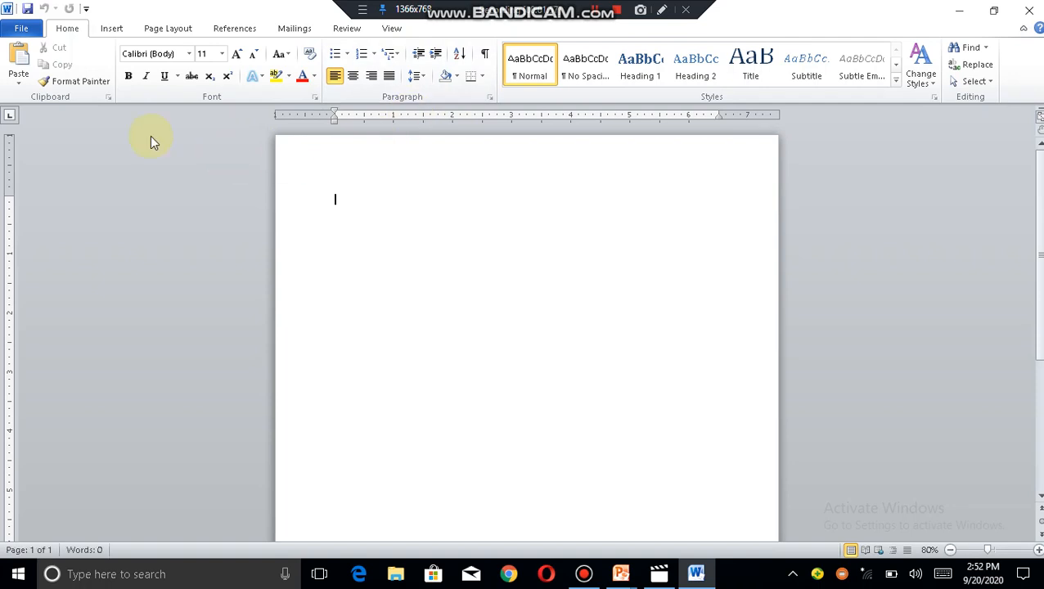
mouse_move(358, 211)
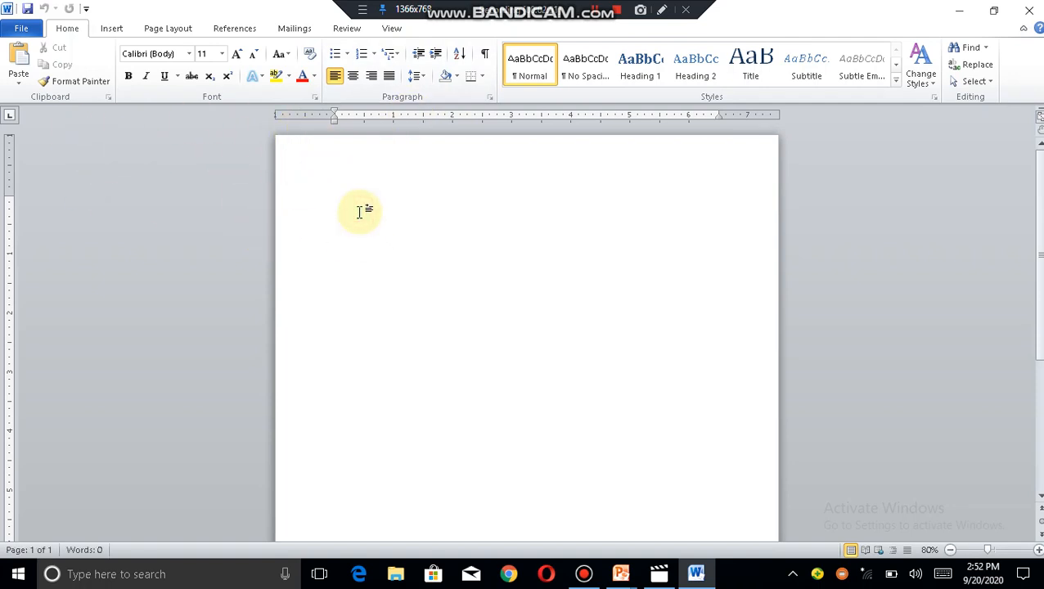
left_click(334, 200)
type("I use")
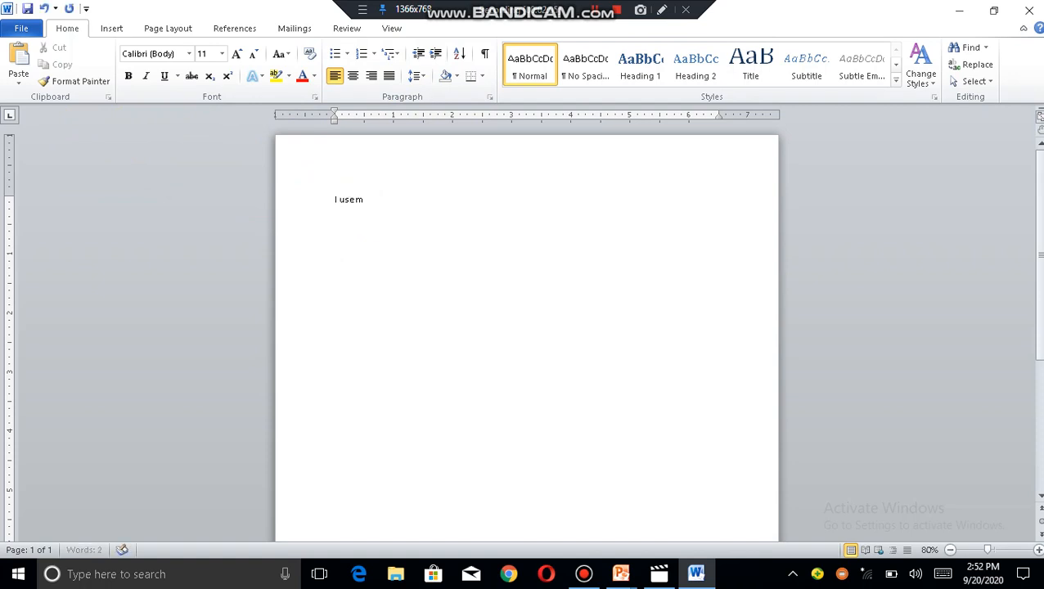
type("my computer")
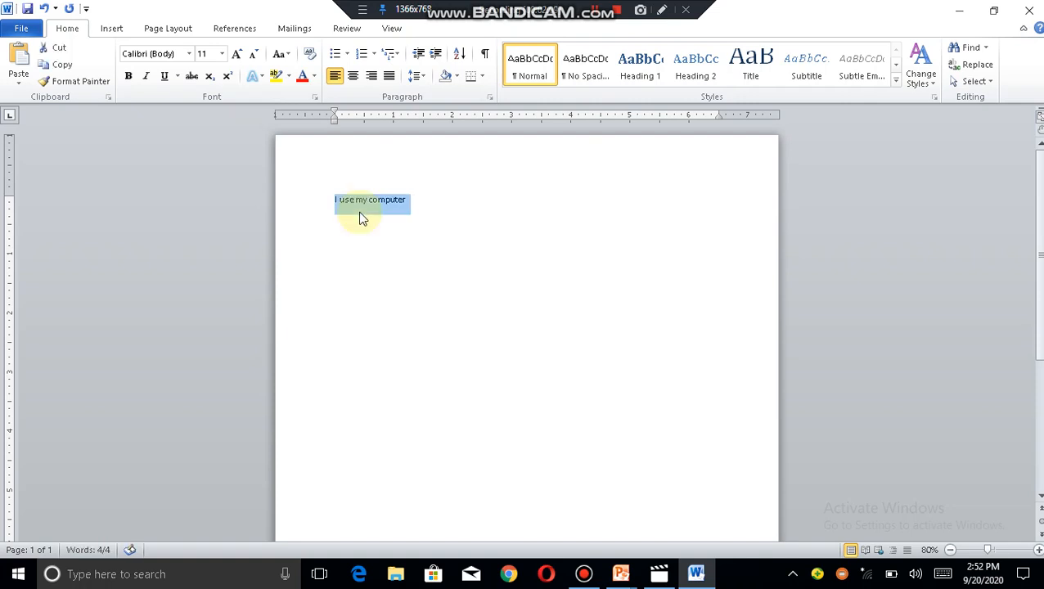
mouse_move(396, 190)
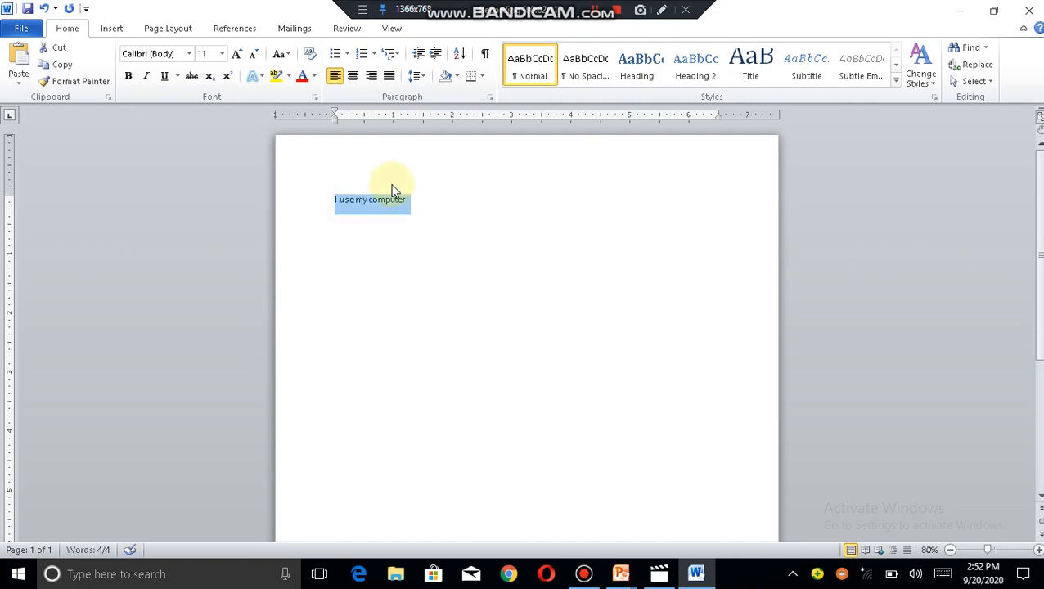
mouse_move(409, 200)
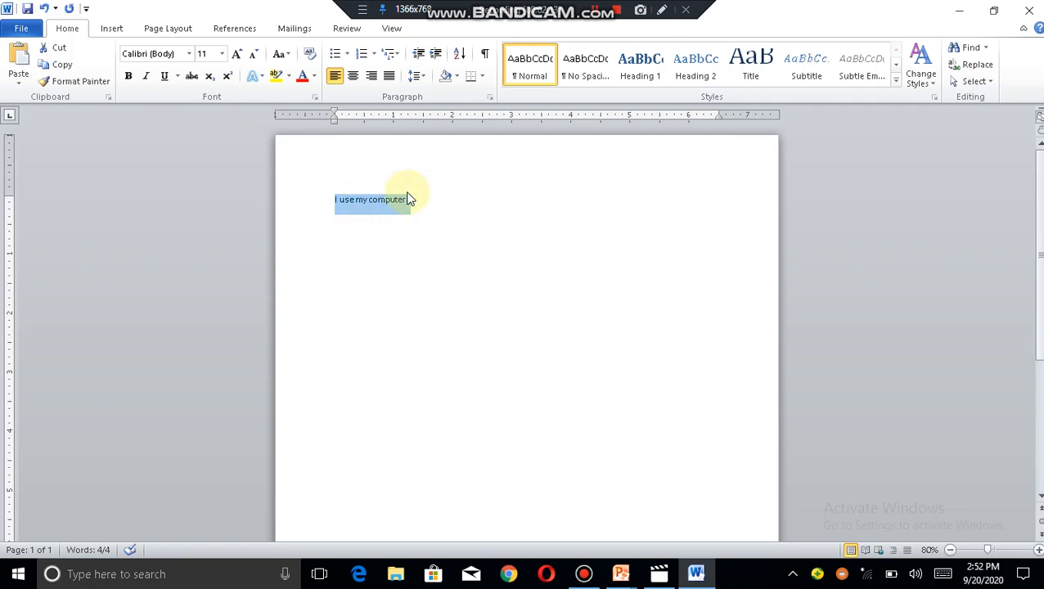
mouse_move(435, 198)
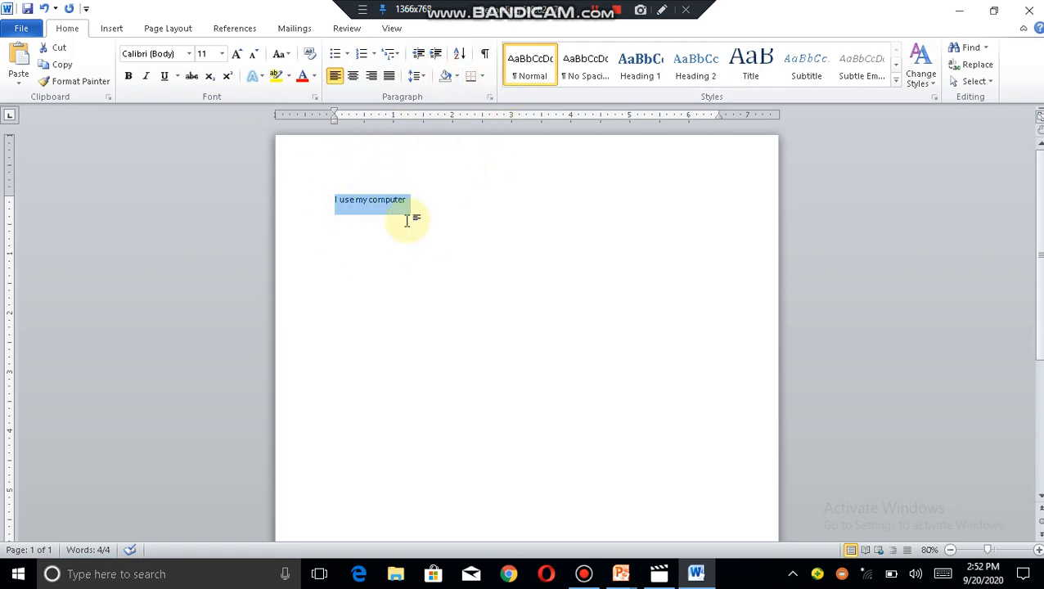
mouse_move(364, 184)
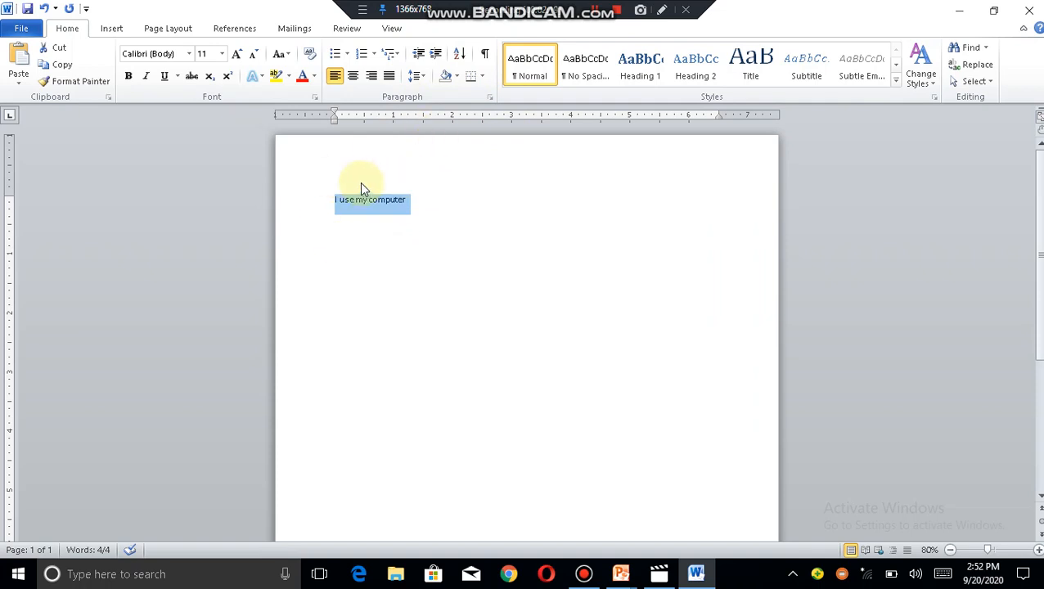
Show the Home tab's font dropdown for the selected sentence.
left_click(391, 217)
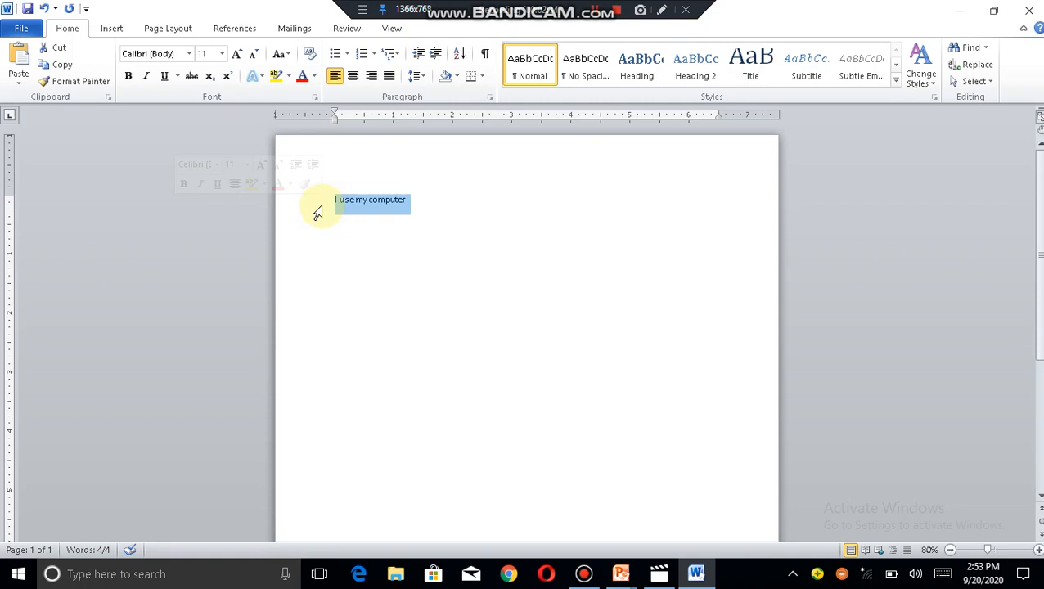
mouse_move(193, 14)
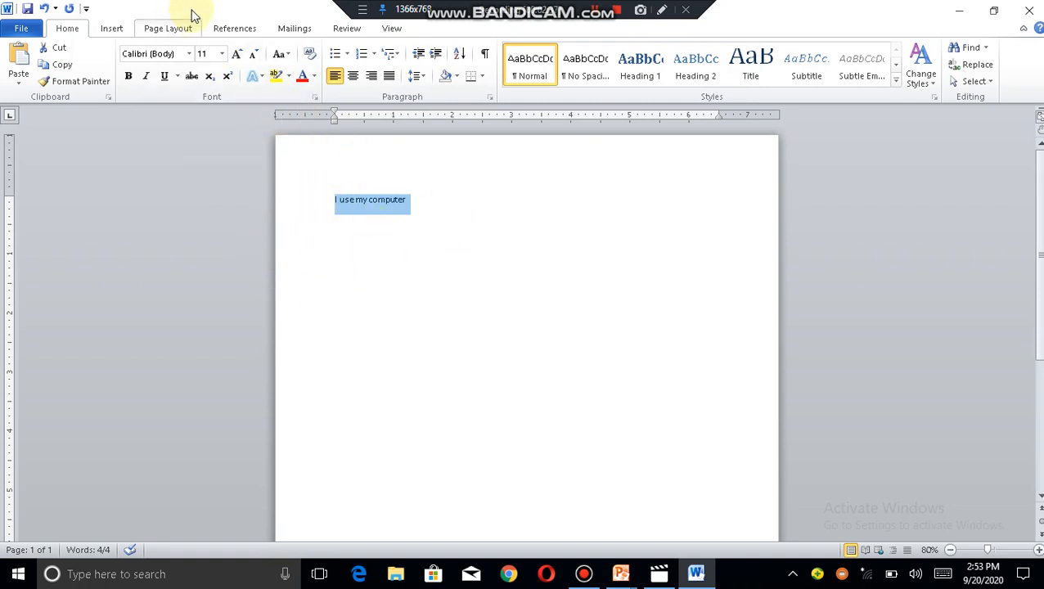
mouse_move(189, 59)
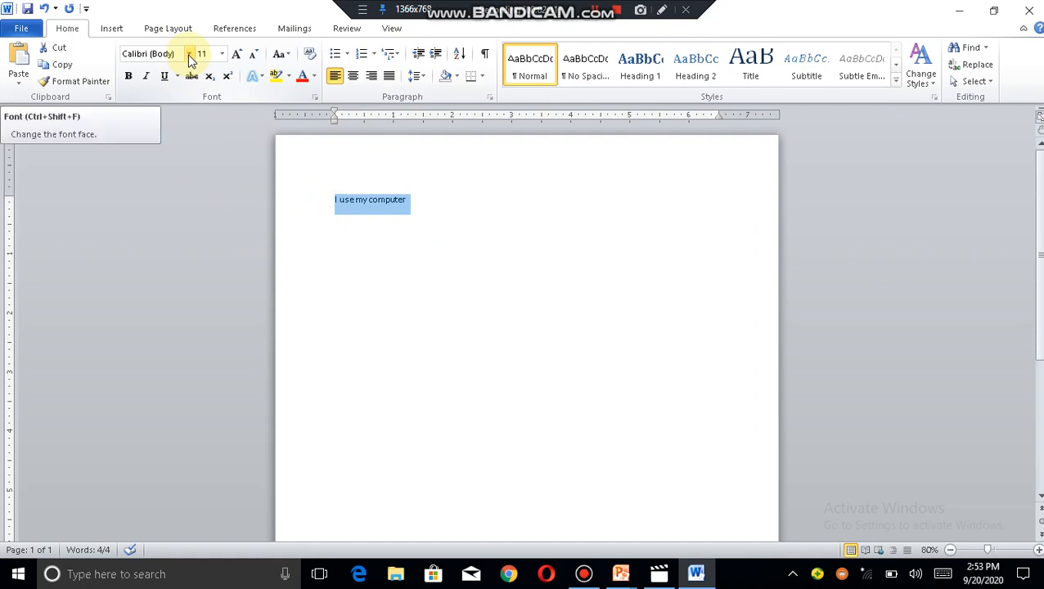
mouse_move(167, 90)
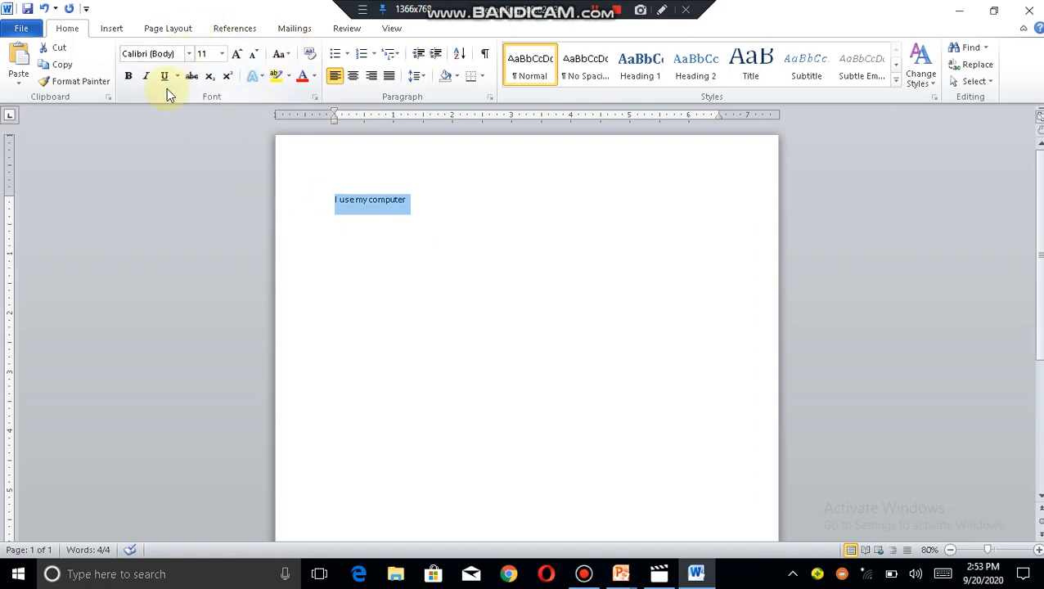
mouse_move(226, 128)
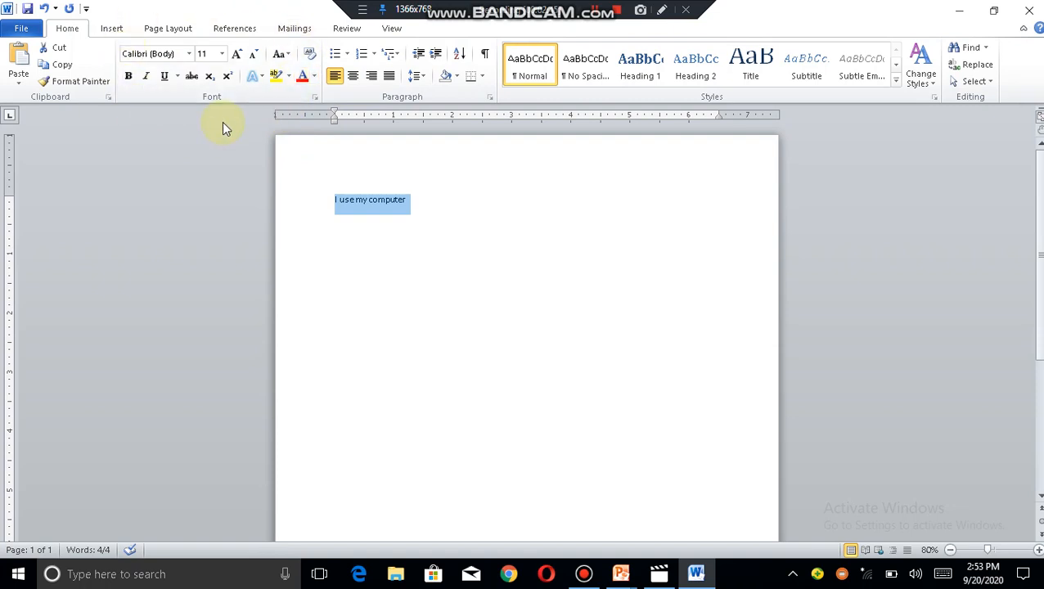
mouse_move(298, 226)
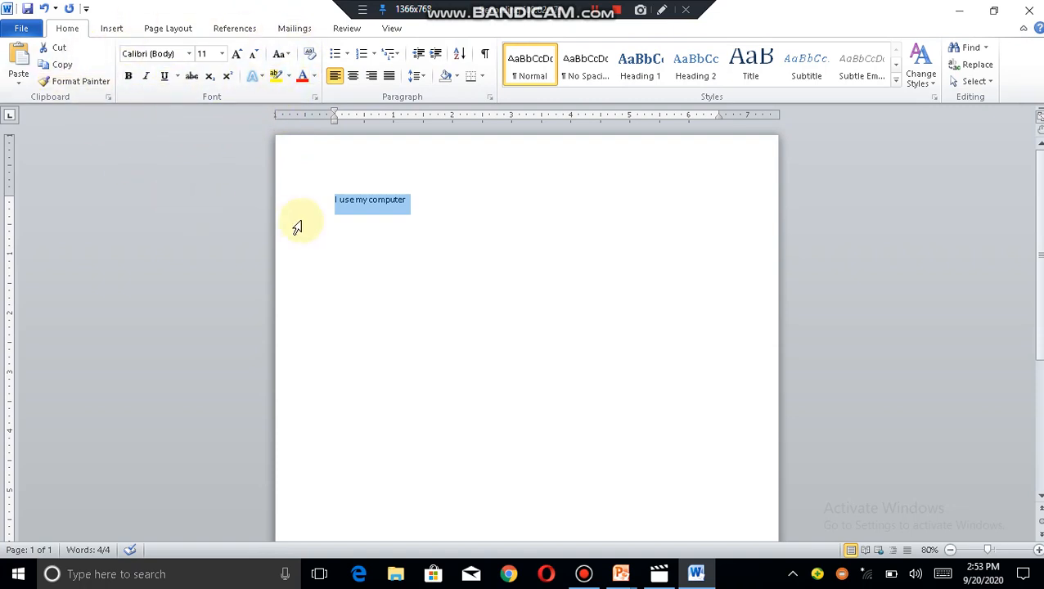
mouse_move(258, 229)
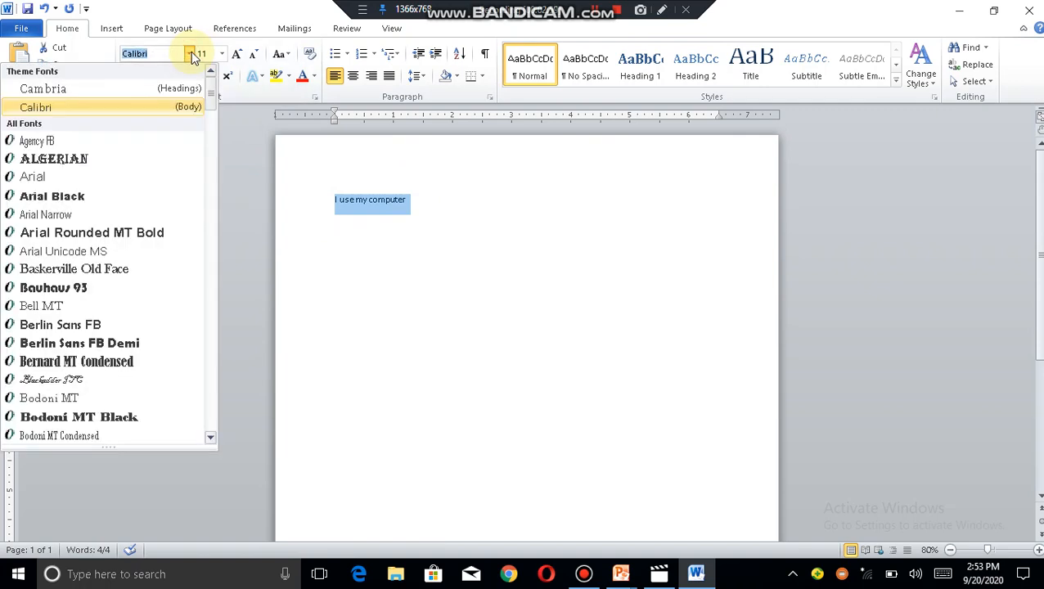
Change the sentence from Calibri to the Broadway font.
scroll("down", 3)
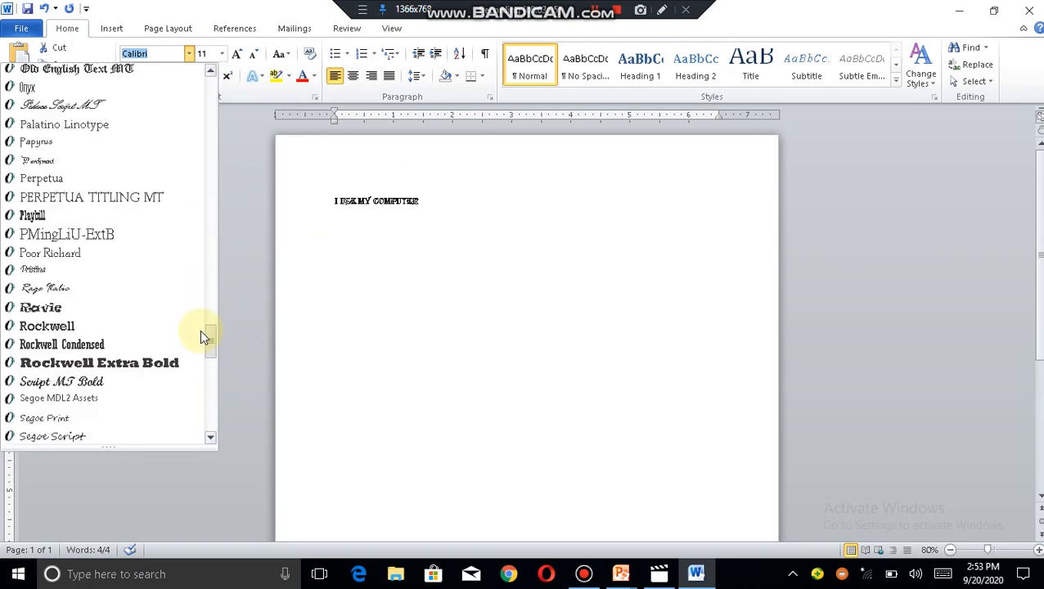
scroll("down", 3)
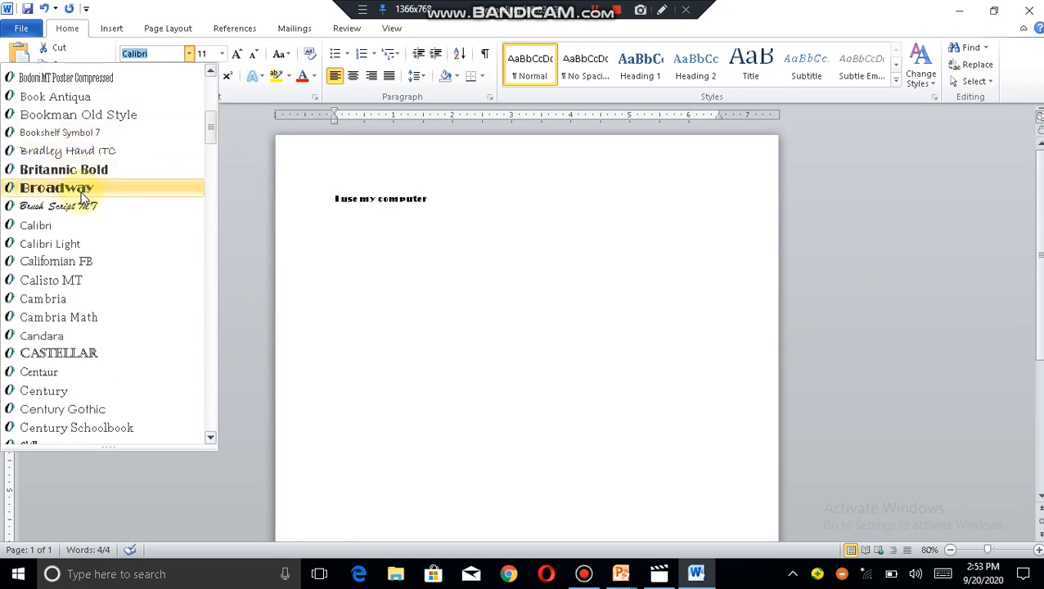
left_click(57, 187)
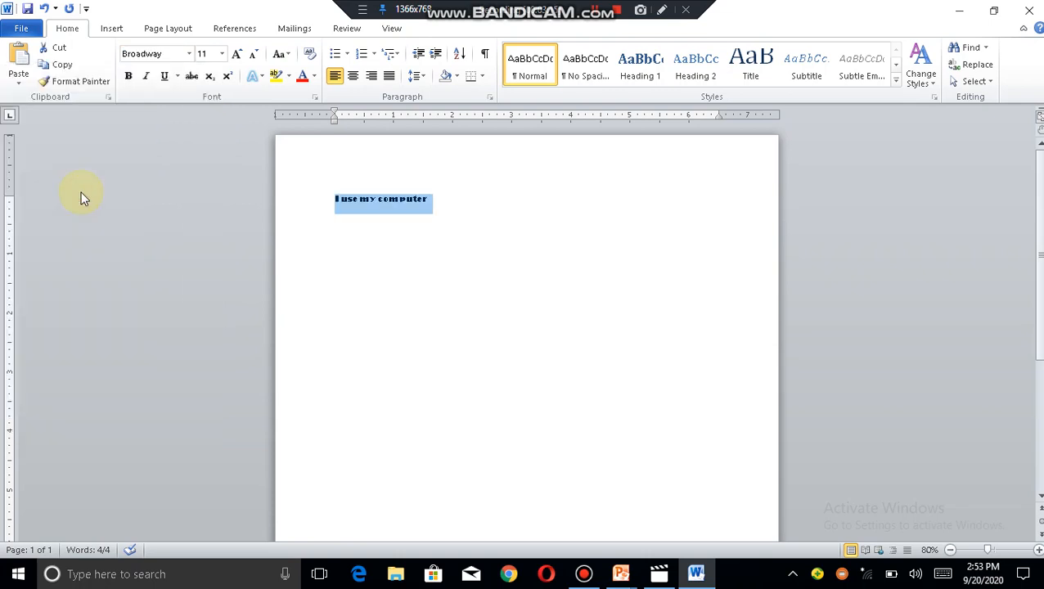
mouse_move(197, 113)
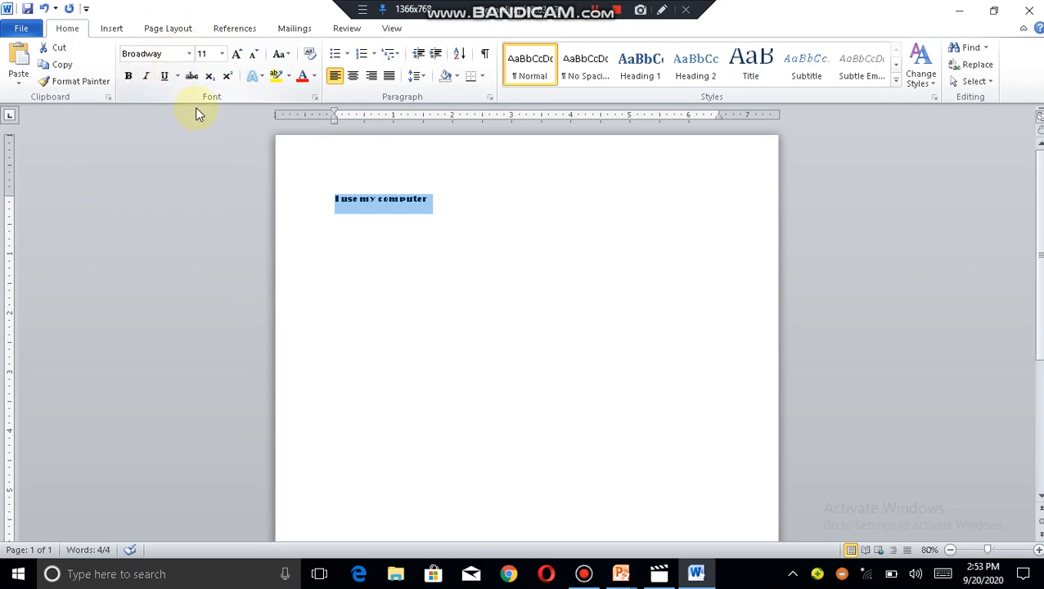
left_click(402, 199)
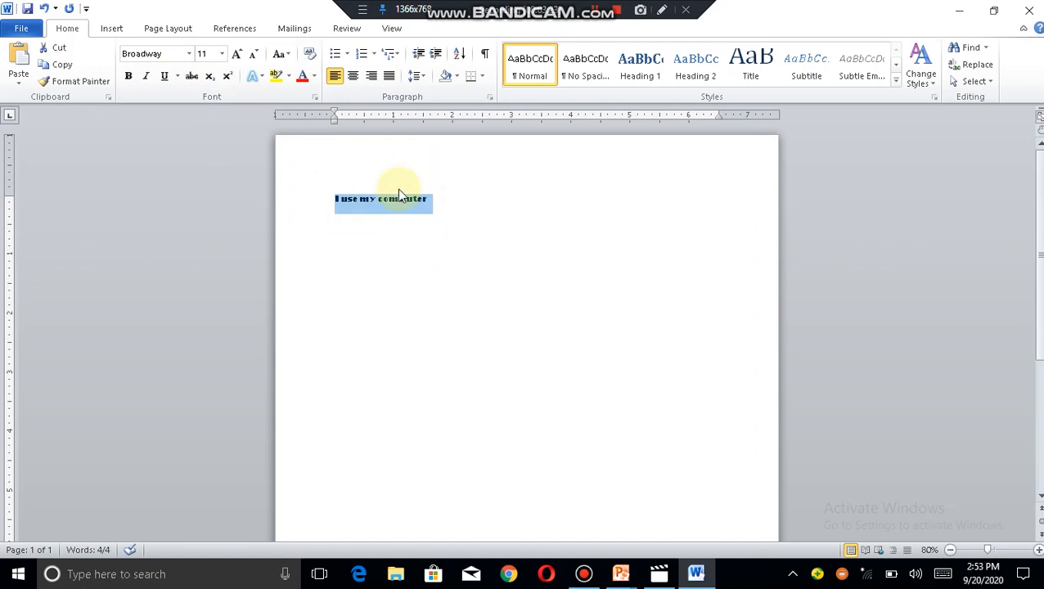
mouse_move(285, 219)
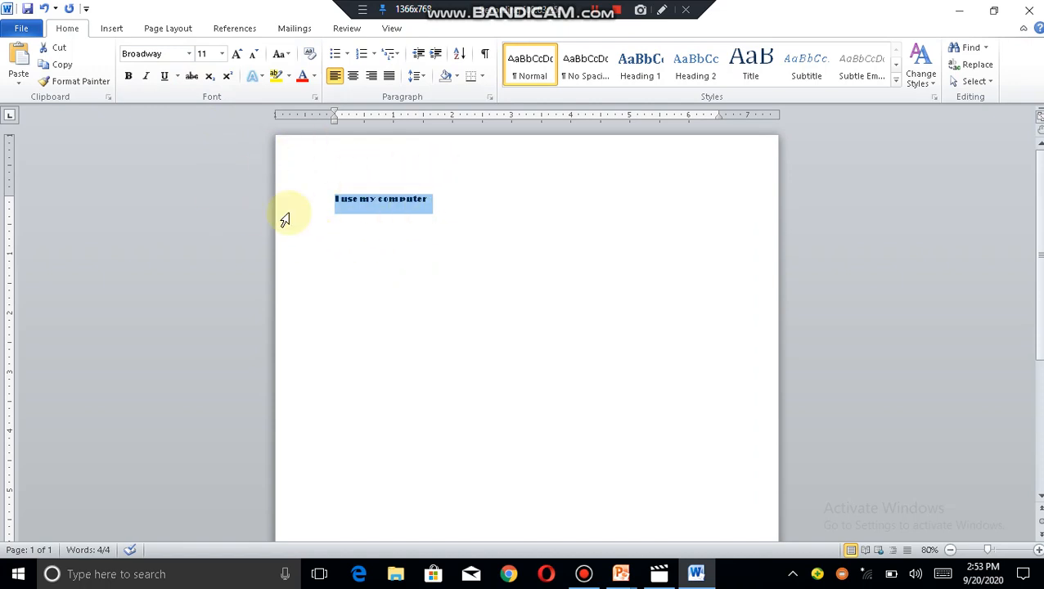
Set the sentence to 26 pt, then grow it further until it spans several lines.
left_click(221, 54)
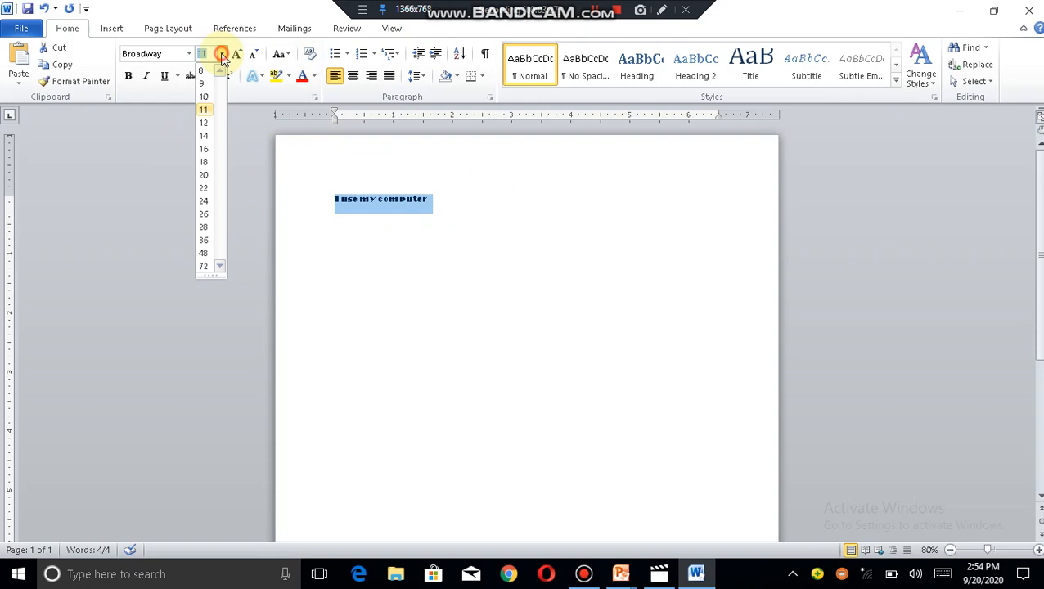
mouse_move(203, 96)
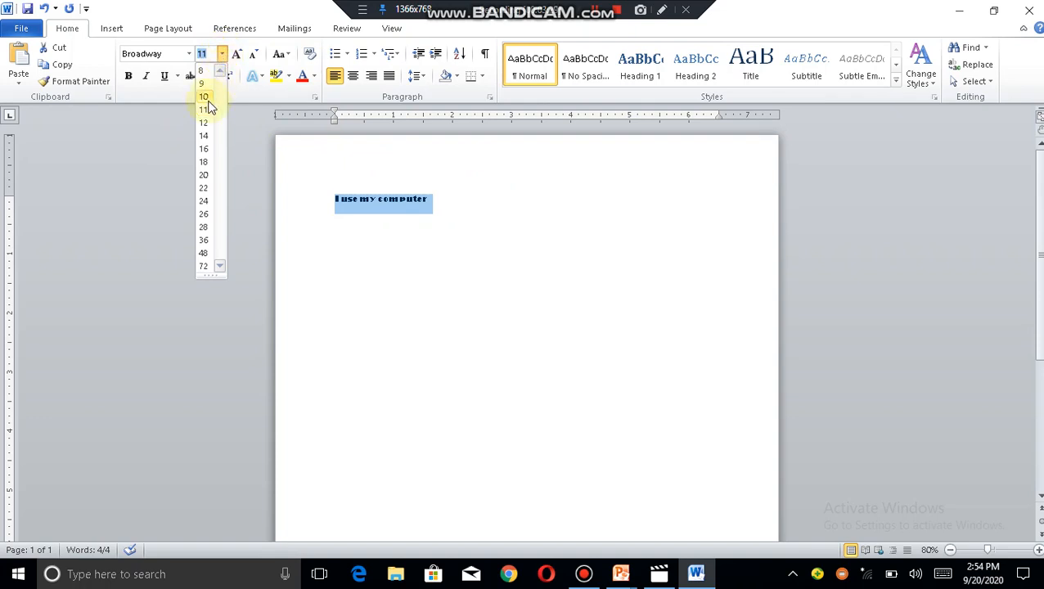
left_click(203, 226)
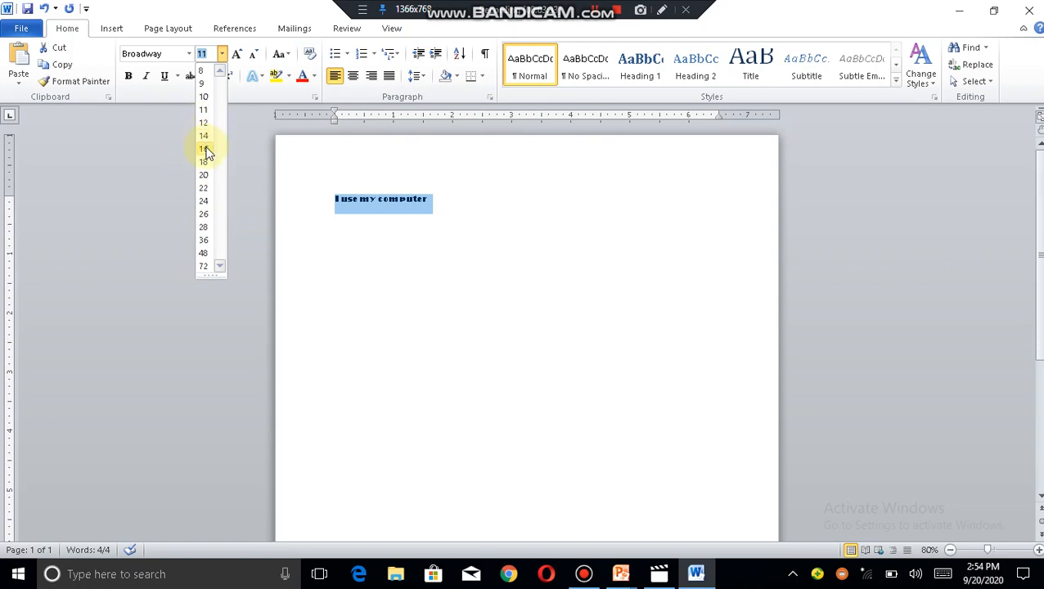
left_click(203, 226)
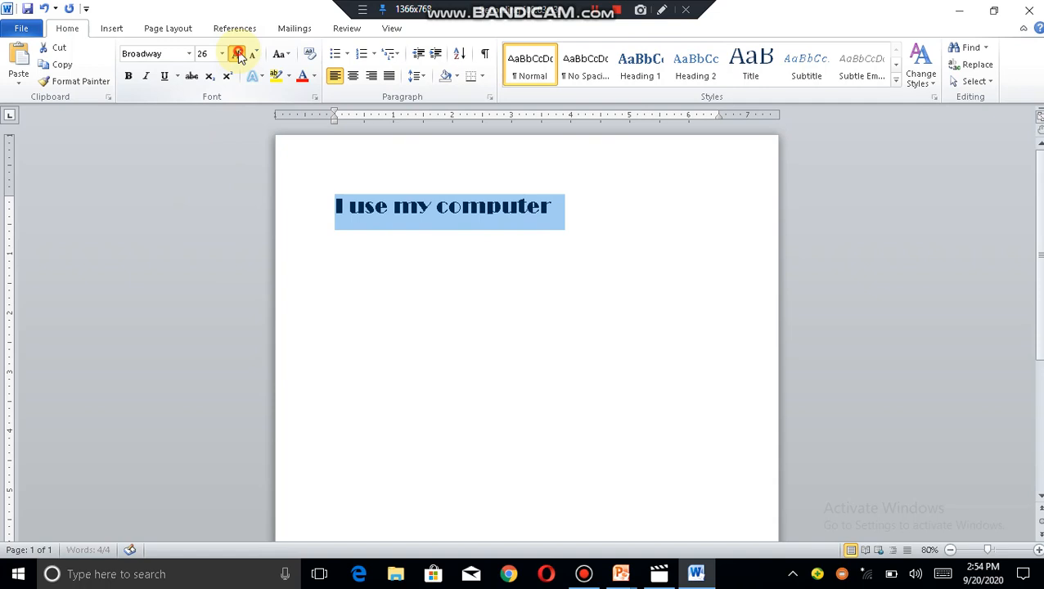
left_click(239, 53)
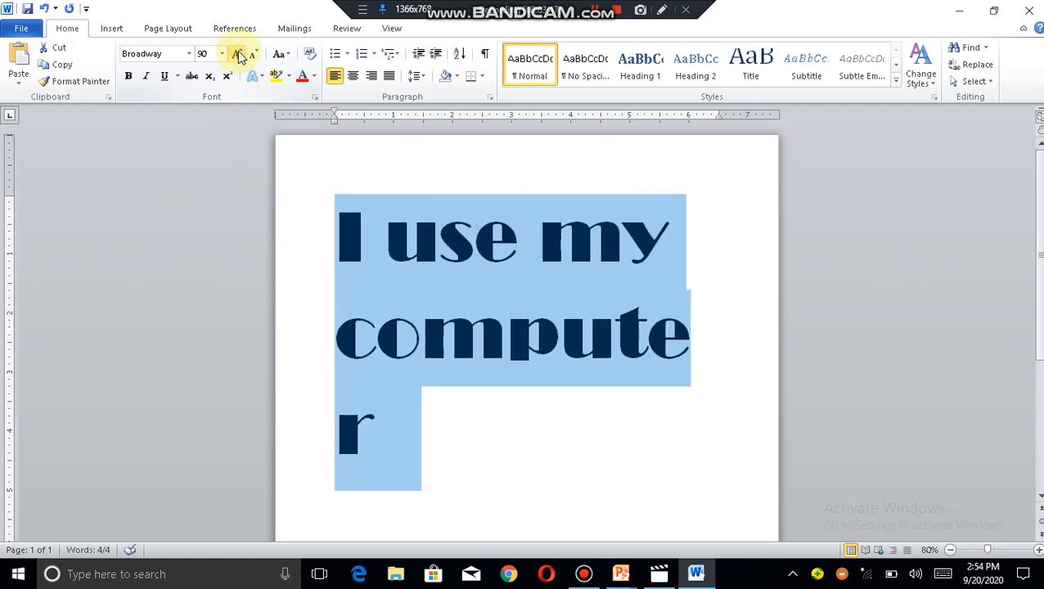
mouse_move(254, 54)
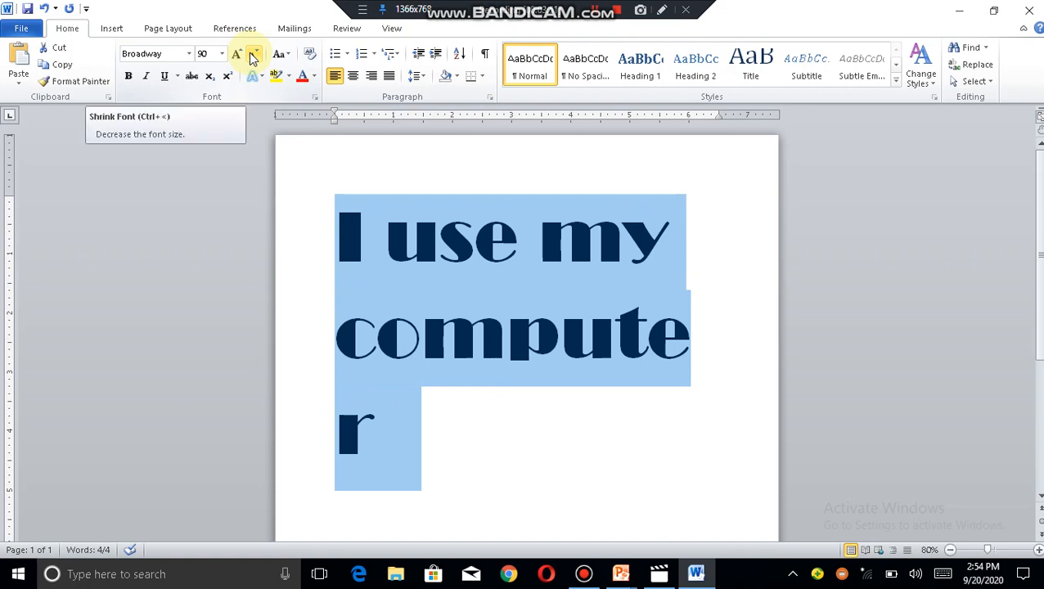
left_click(255, 52)
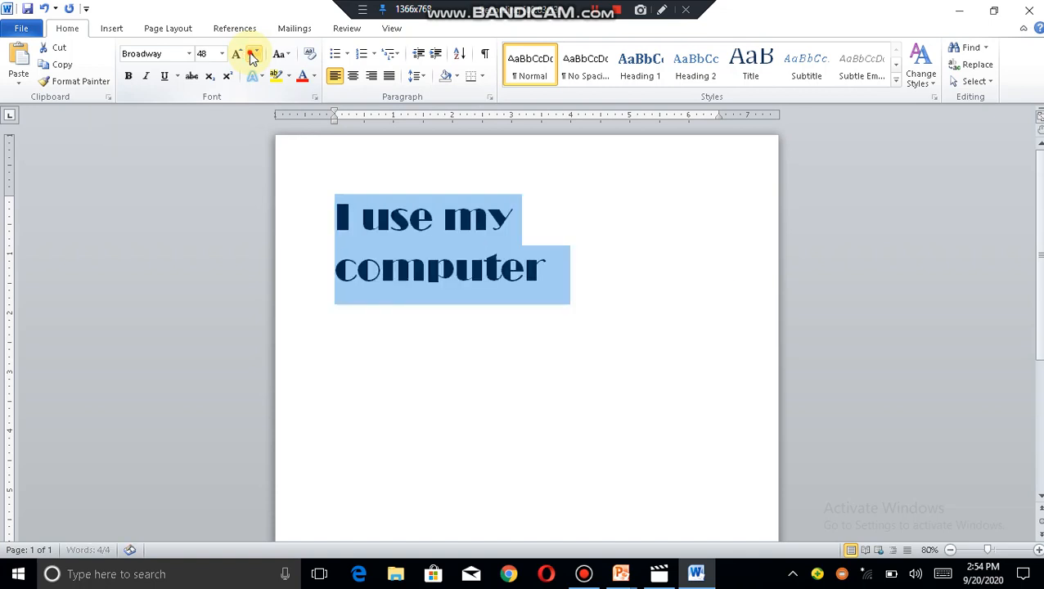
left_click(238, 52)
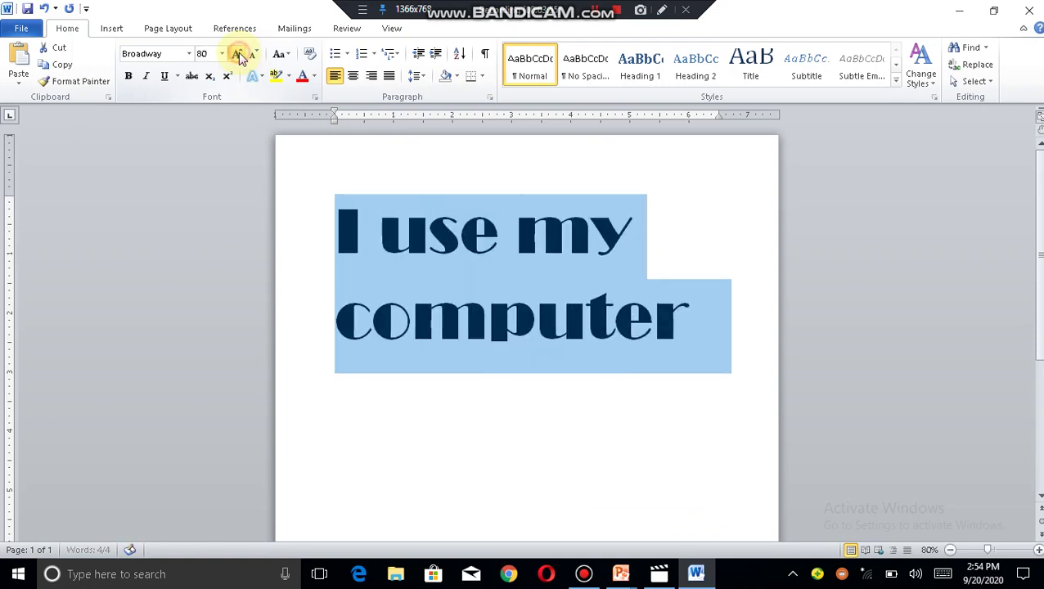
Shrink the sentence back to 36 pt on one line, keeping the Broadway font.
left_click(238, 52)
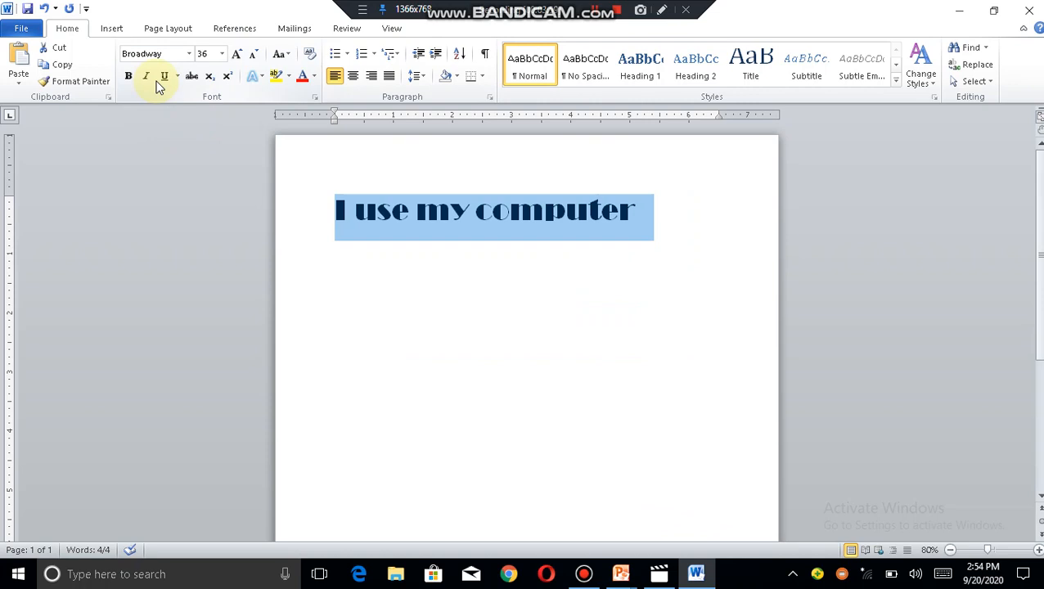
mouse_move(189, 52)
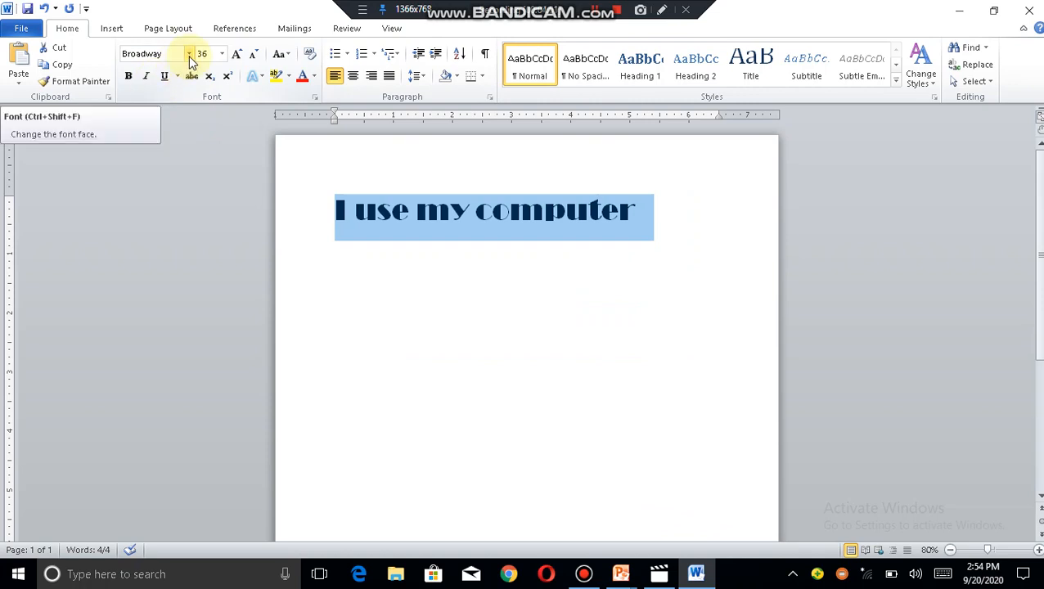
left_click(189, 54)
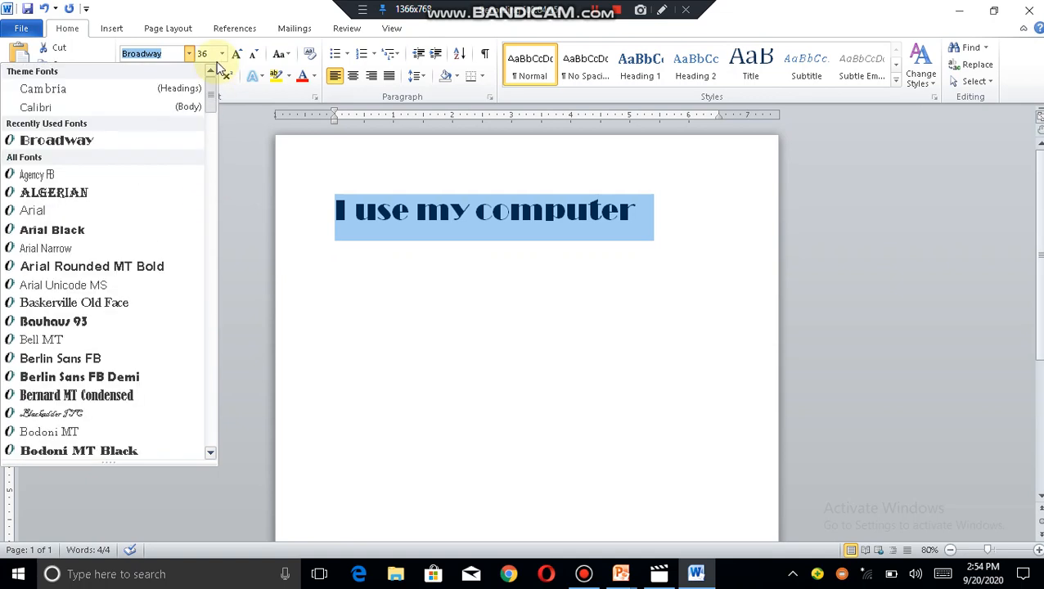
left_click(221, 54)
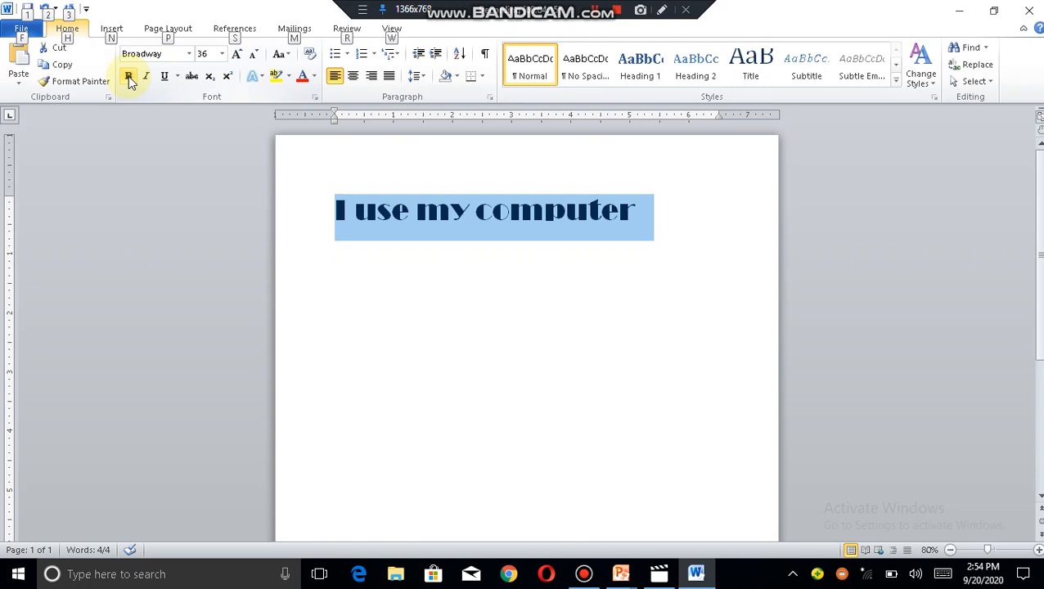
mouse_move(128, 77)
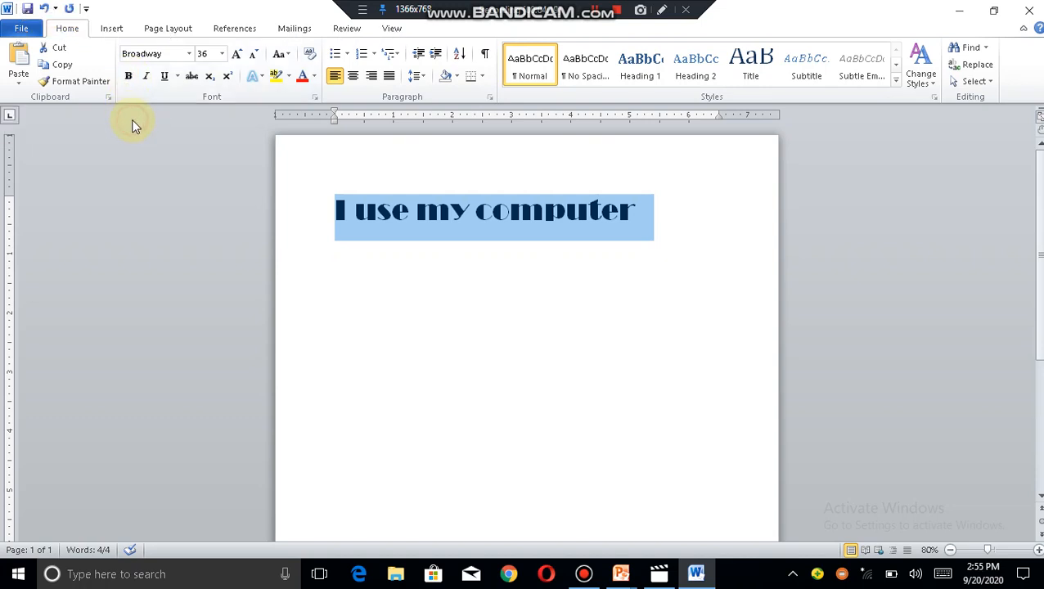
mouse_move(127, 75)
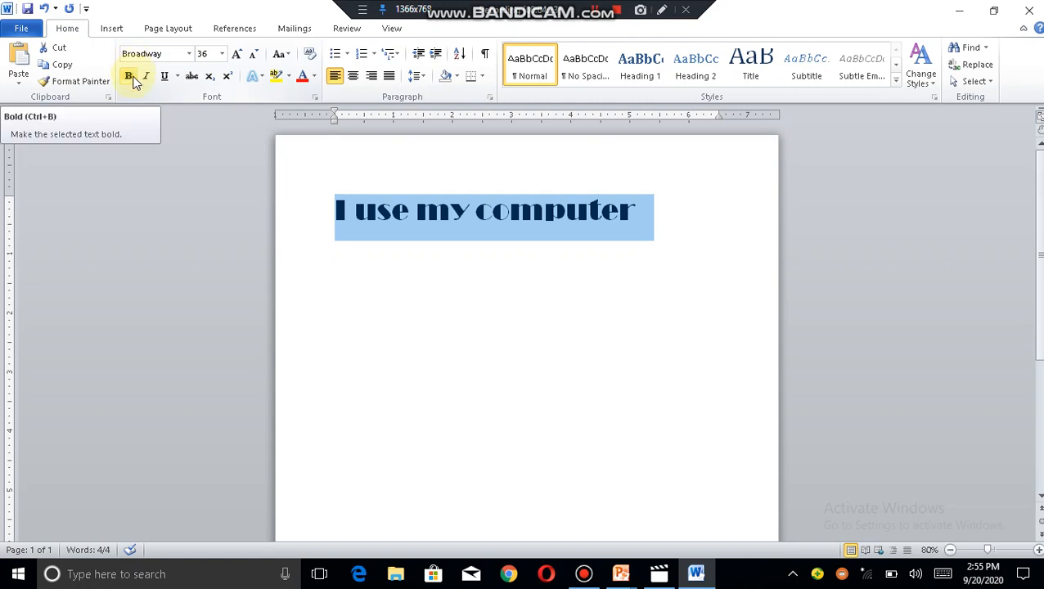
mouse_move(163, 98)
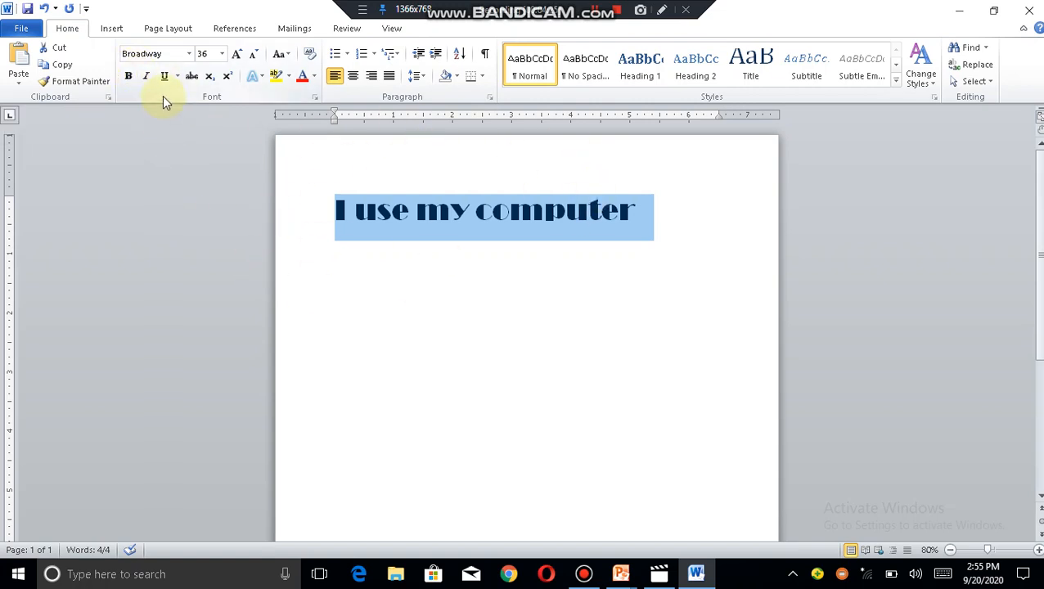
mouse_move(128, 77)
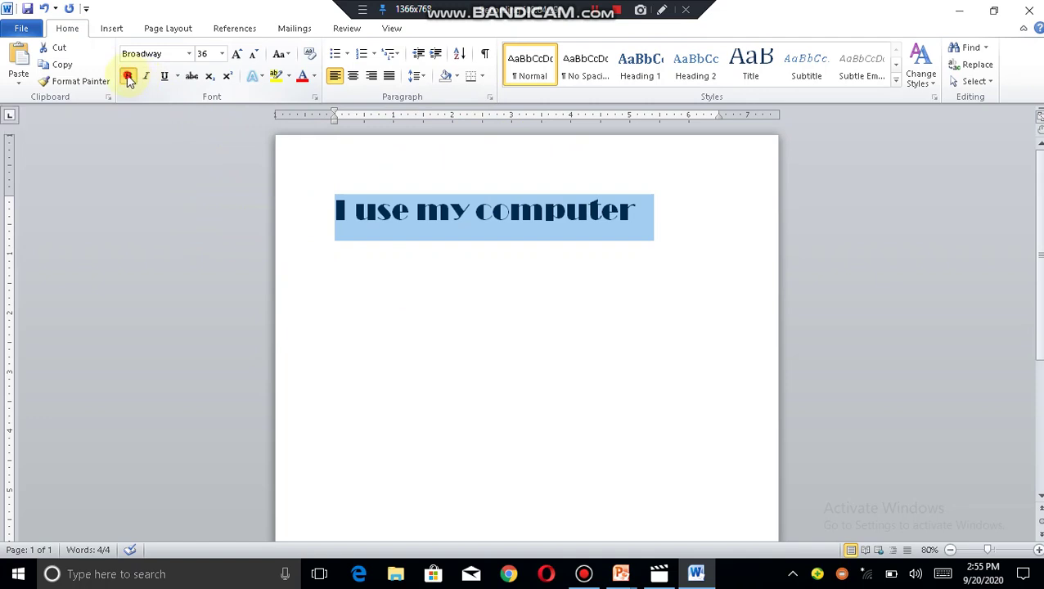
Apply bold, italic and underline to the sentence and deselect it to view the result.
left_click(127, 76)
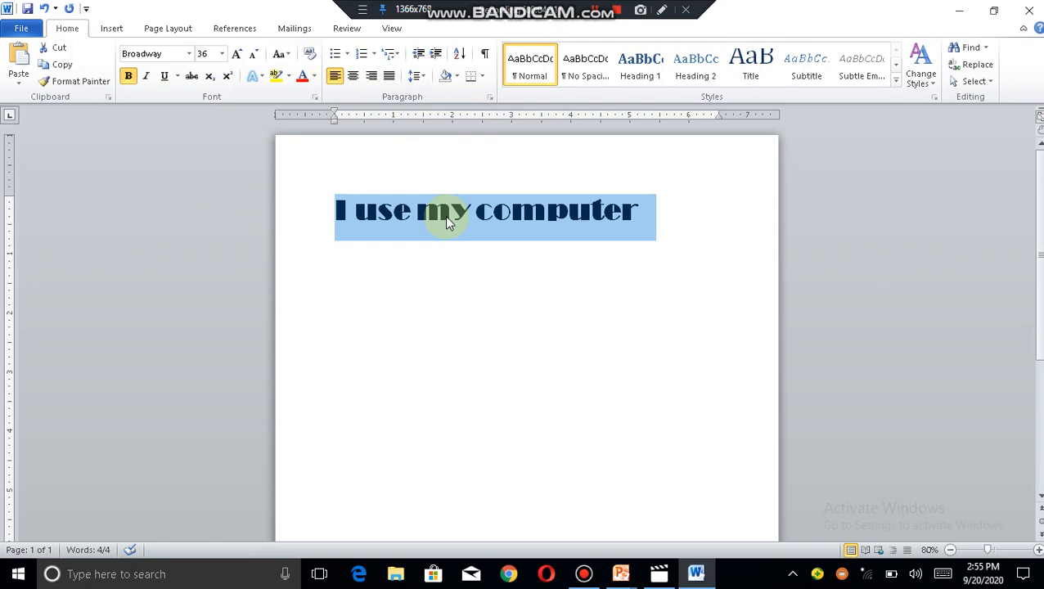
mouse_move(455, 282)
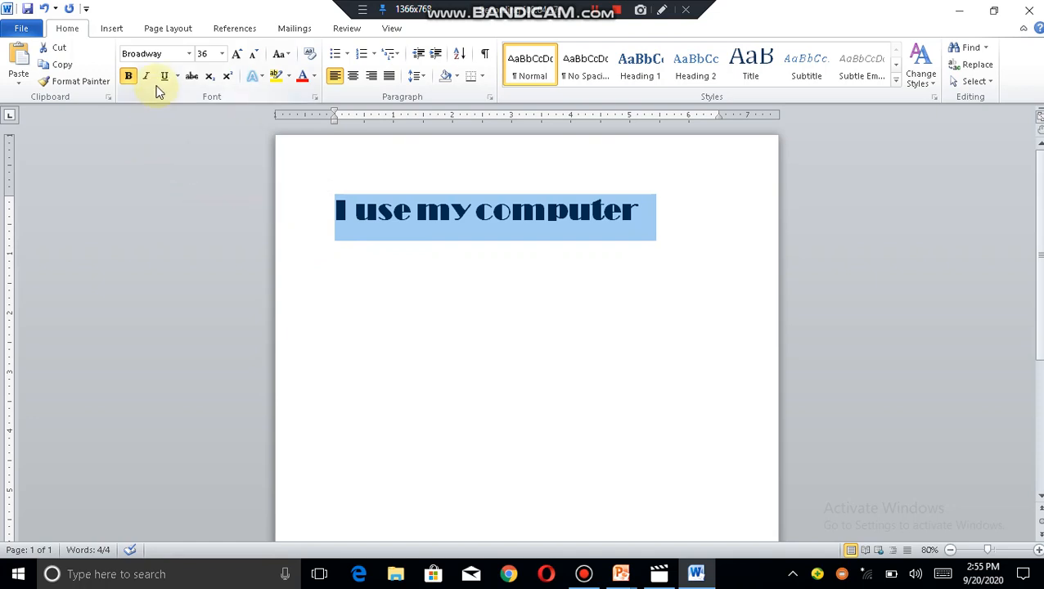
mouse_move(146, 75)
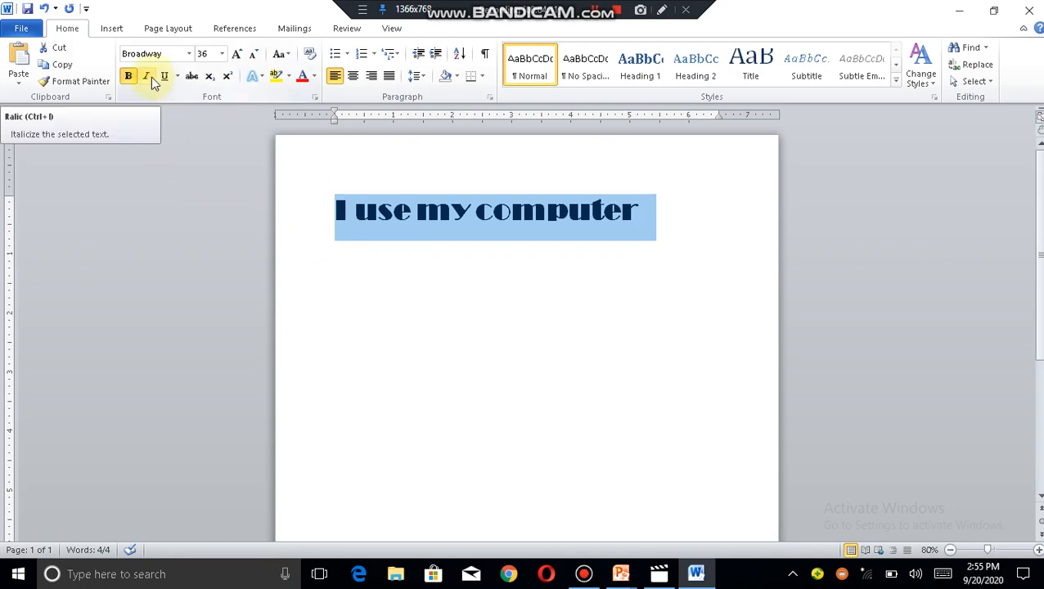
left_click(146, 75)
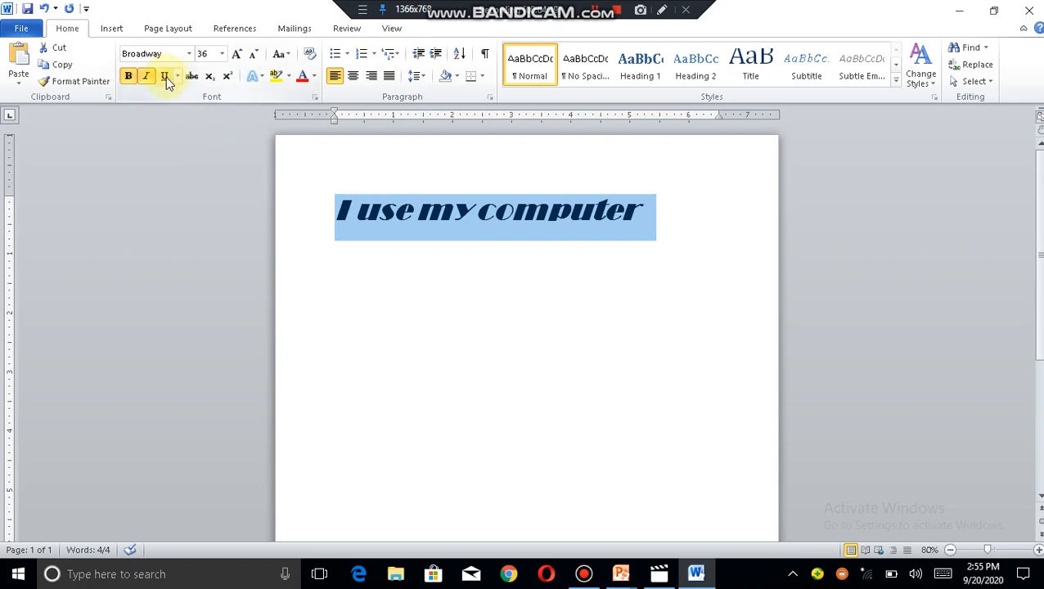
mouse_move(167, 76)
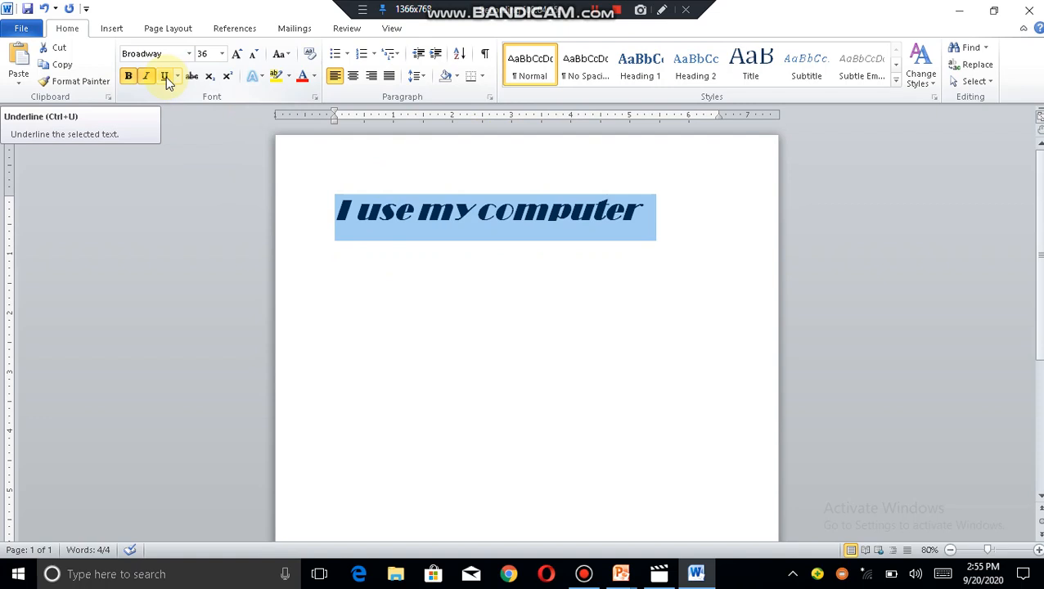
left_click(163, 77)
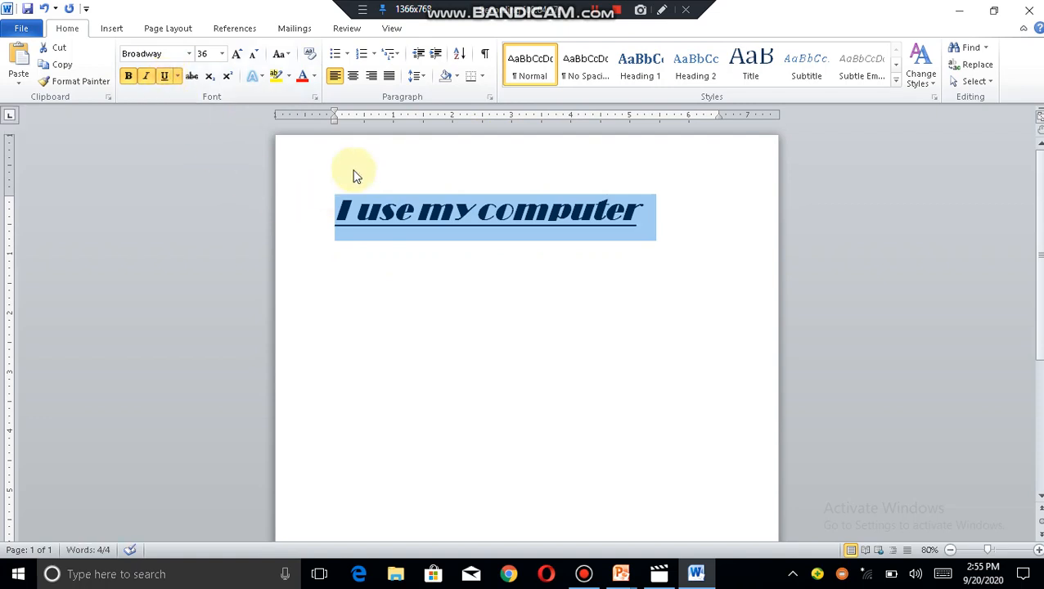
mouse_move(602, 236)
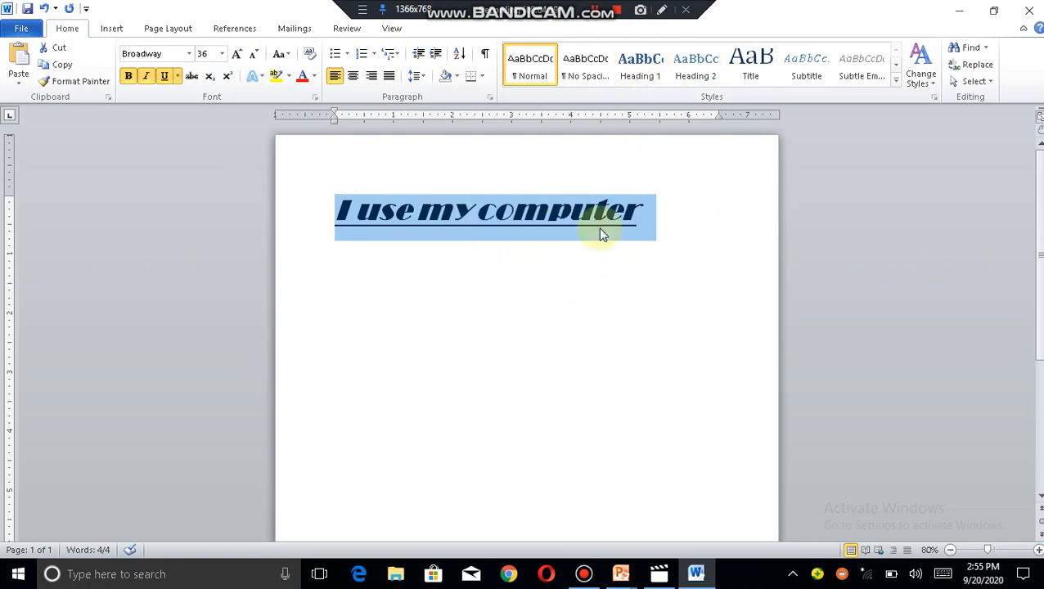
left_click(488, 275)
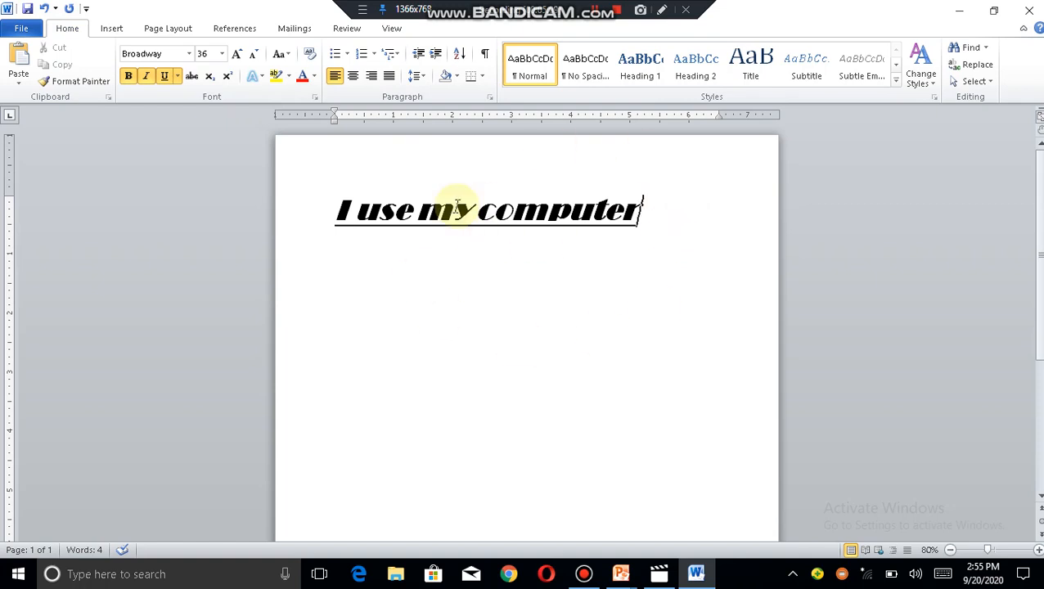
mouse_move(691, 229)
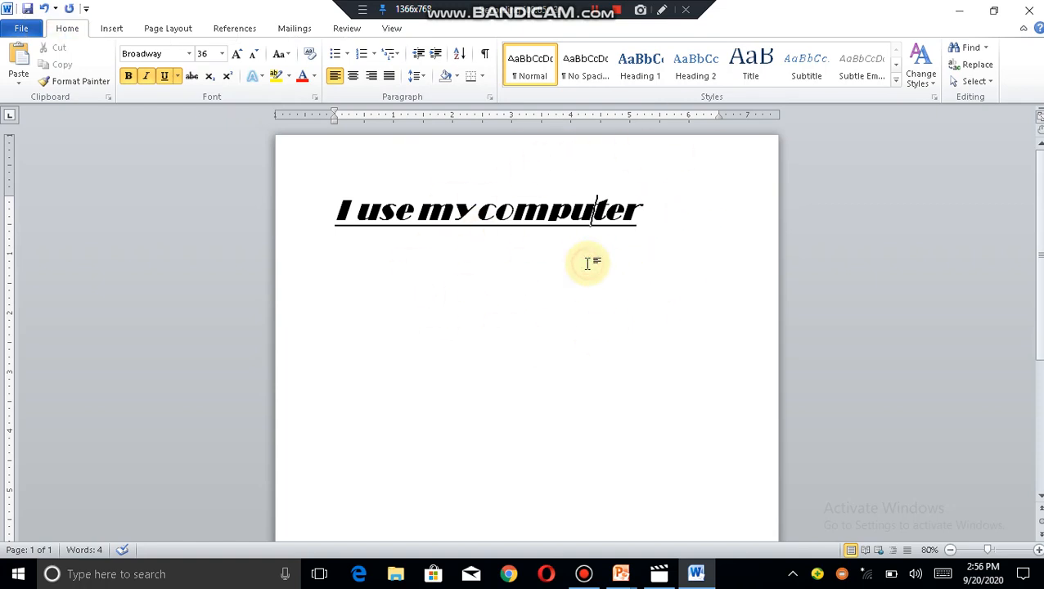
mouse_move(464, 246)
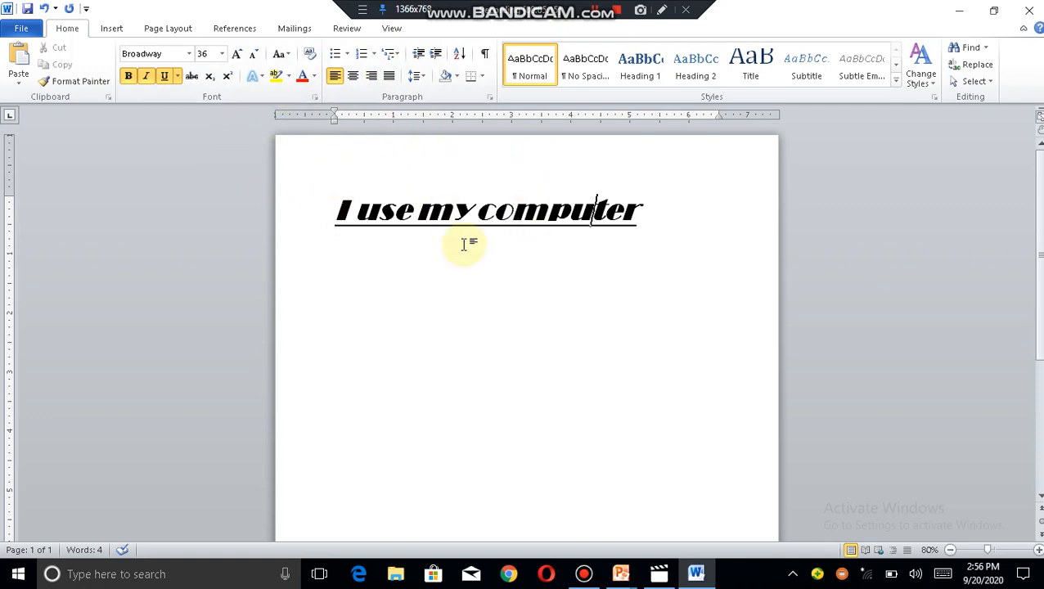
mouse_move(607, 200)
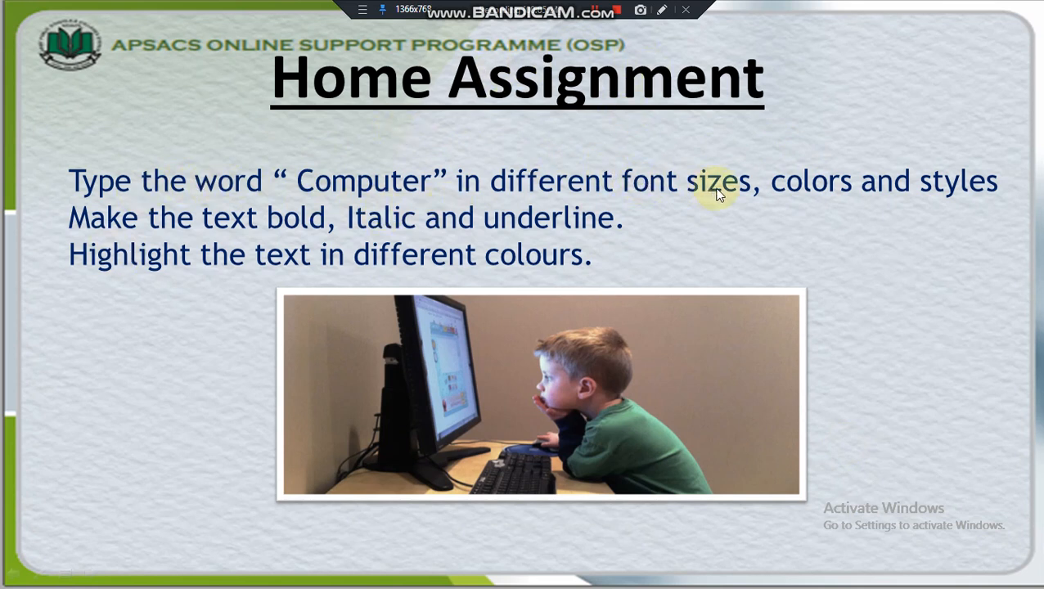
mouse_move(68, 188)
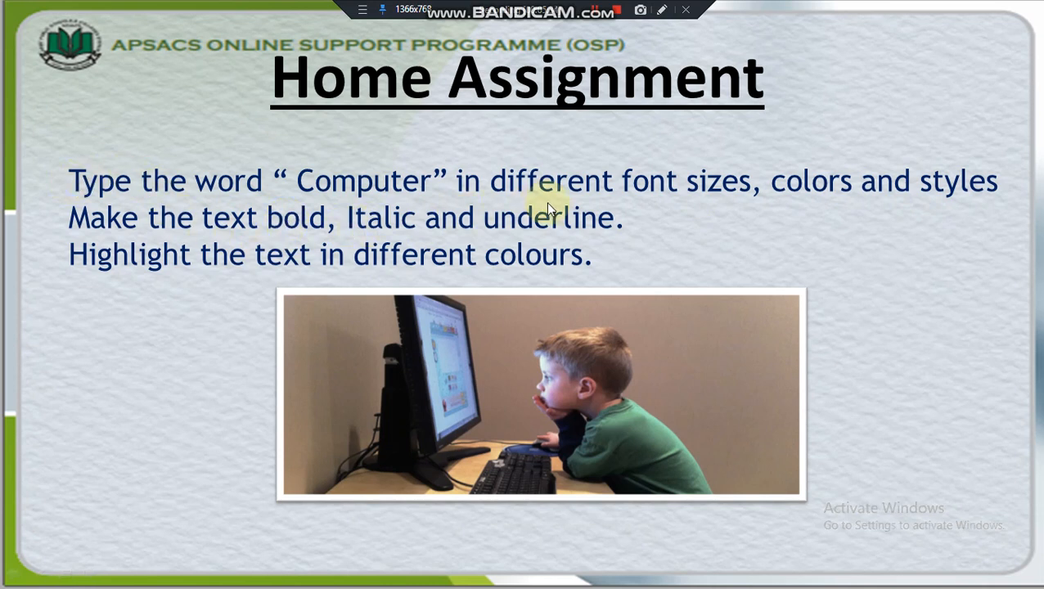
mouse_move(147, 248)
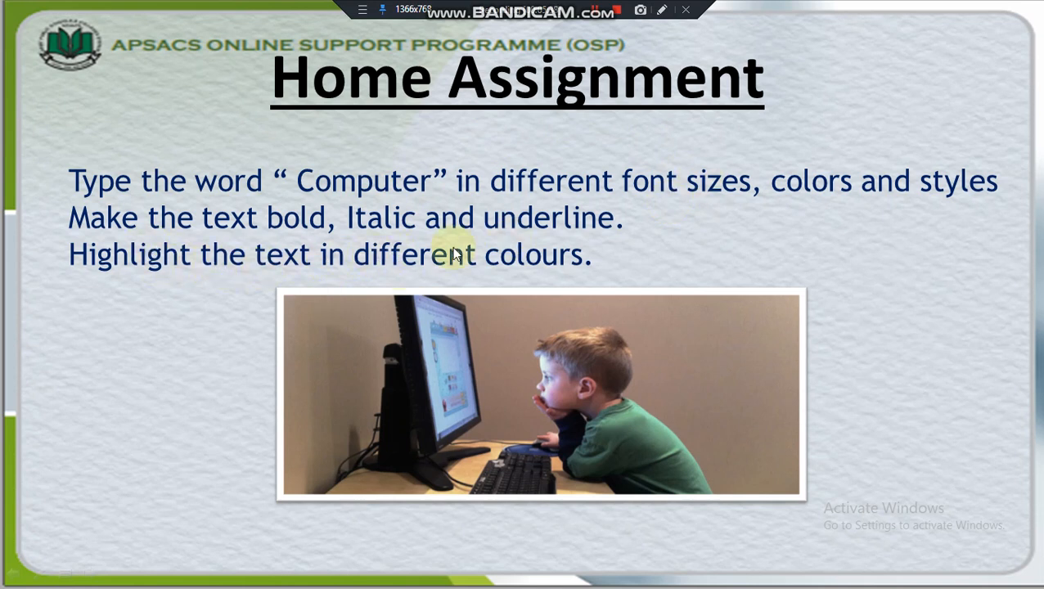
mouse_move(433, 292)
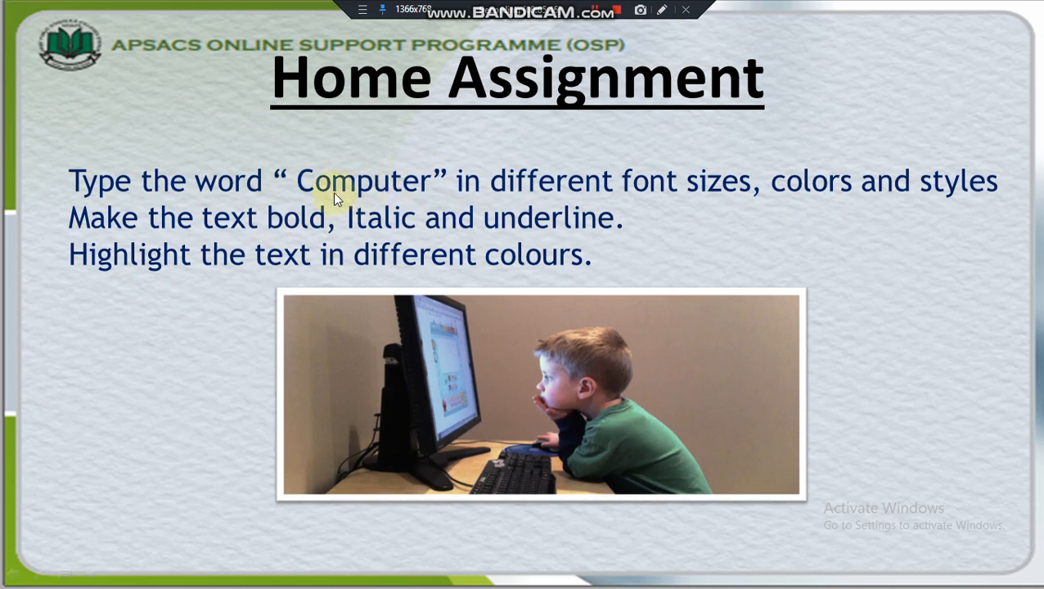
mouse_move(648, 168)
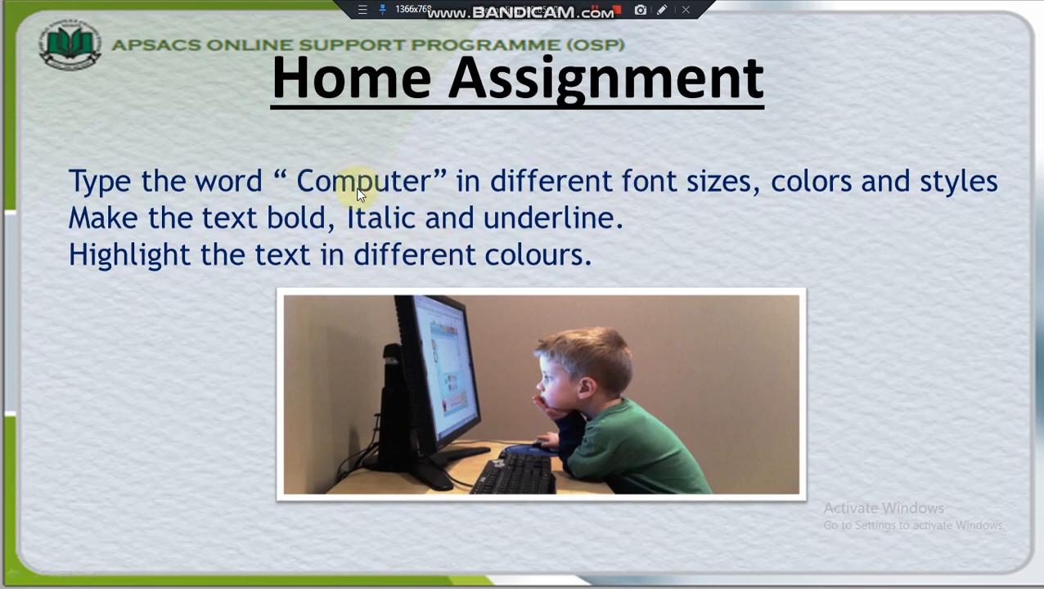
mouse_move(442, 168)
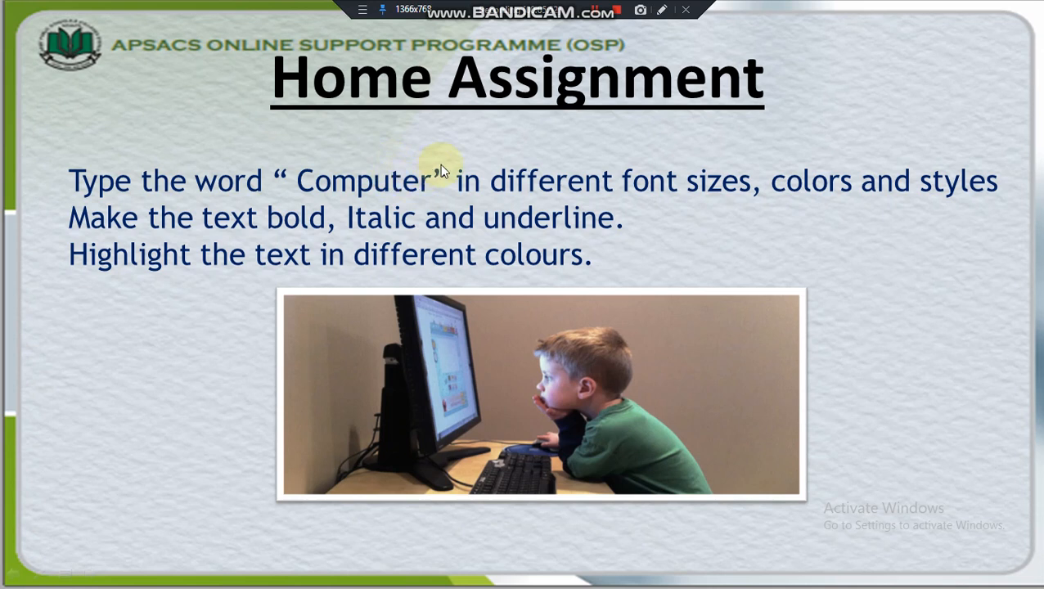